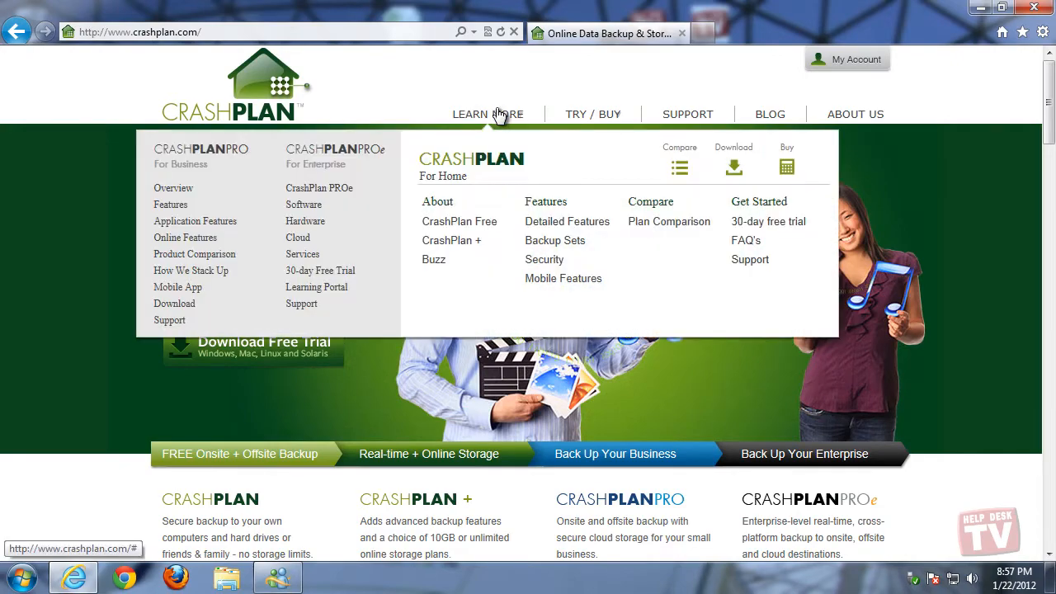
- View the Features Comparison table of the Free, 10GB, Unlimited and Family Unlimited plans
click(668, 221)
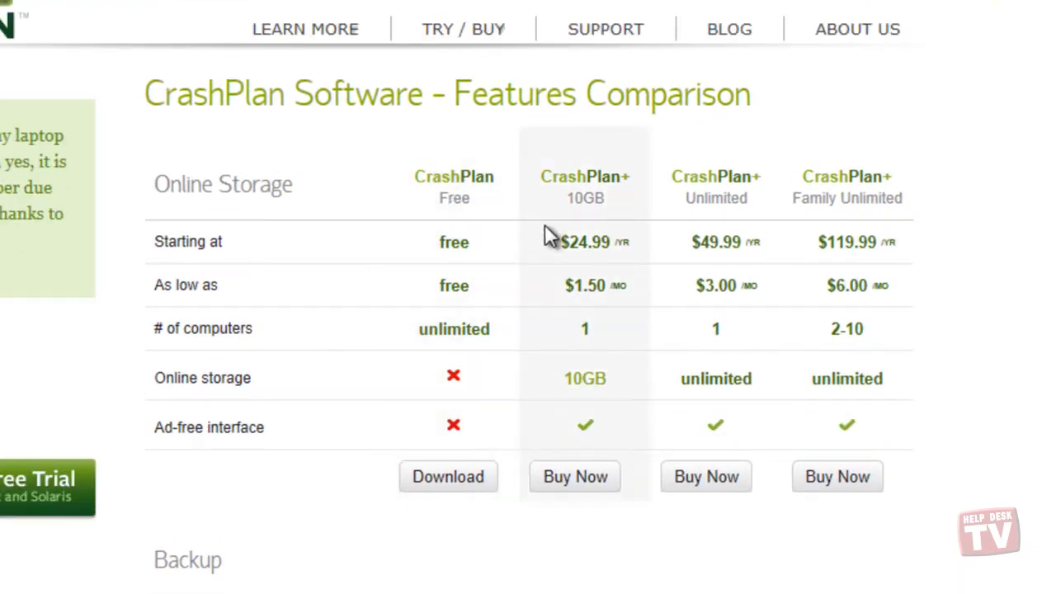
mouse_move(907, 328)
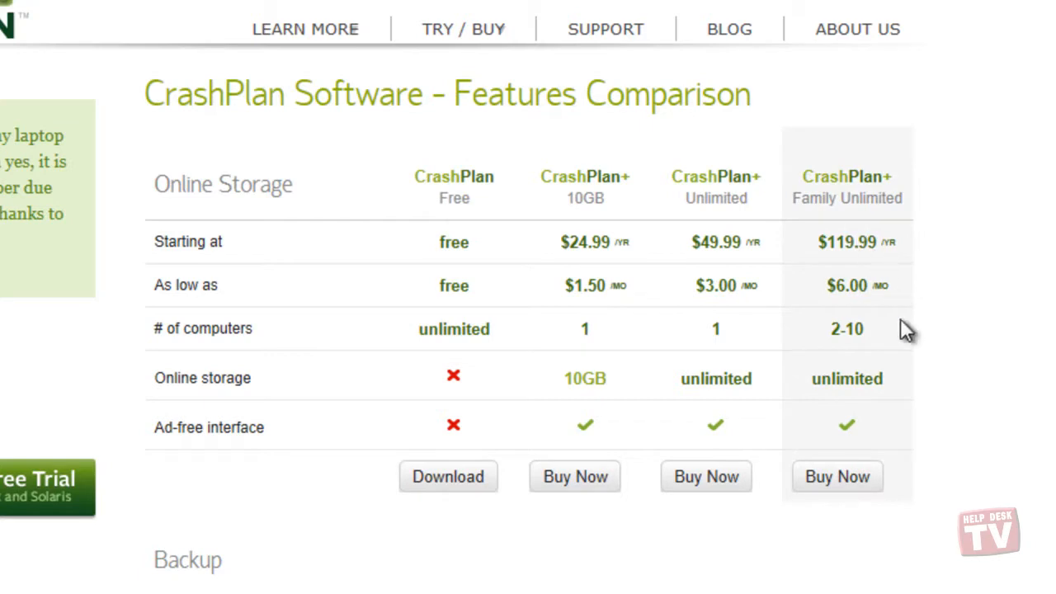
mouse_move(894, 346)
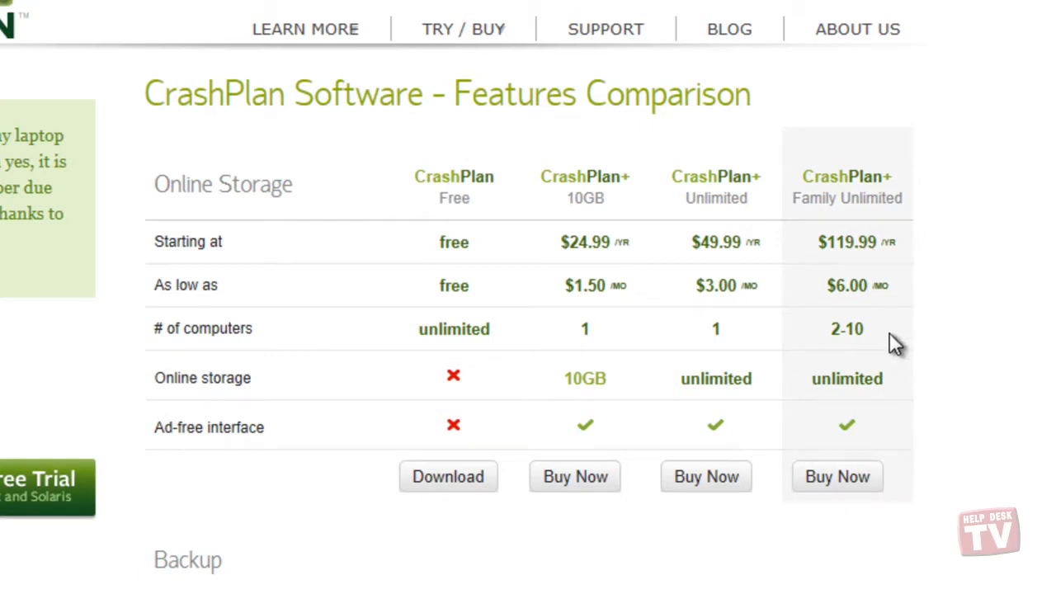
scroll(up, 3)
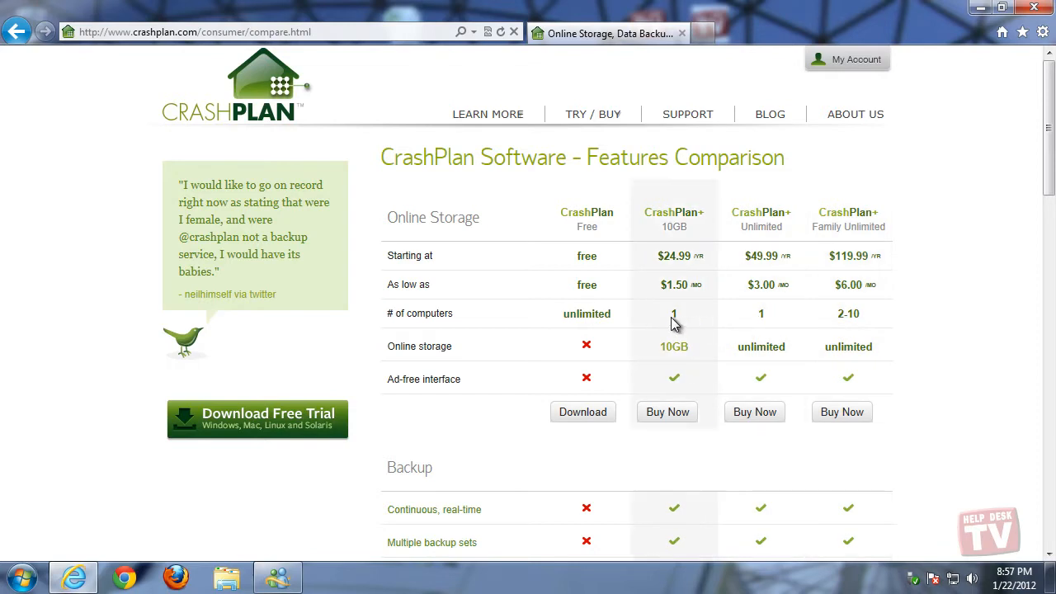
mouse_move(679, 326)
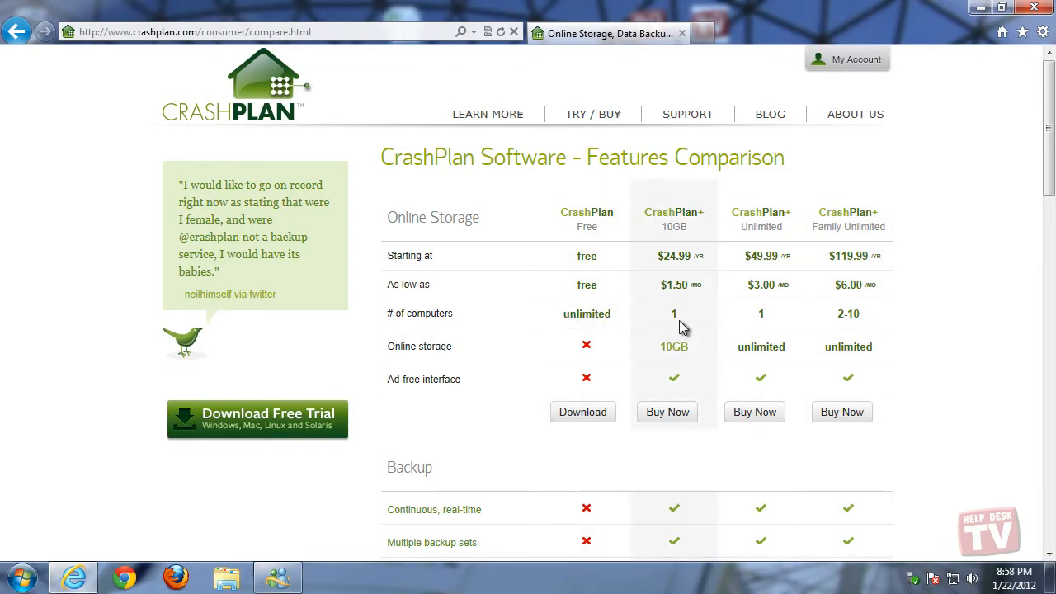
mouse_move(687, 326)
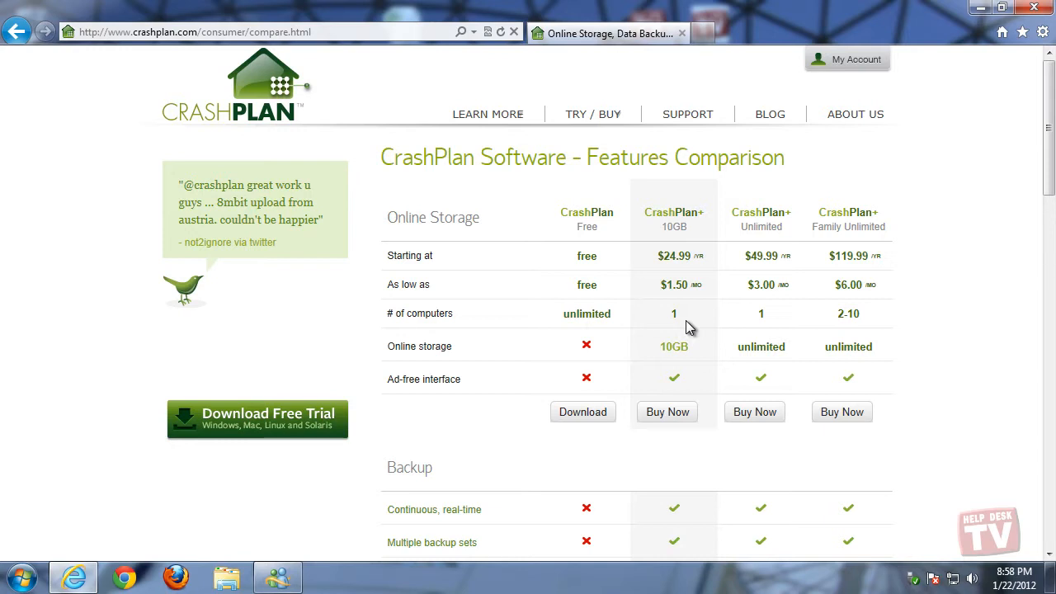
scroll(down, 3)
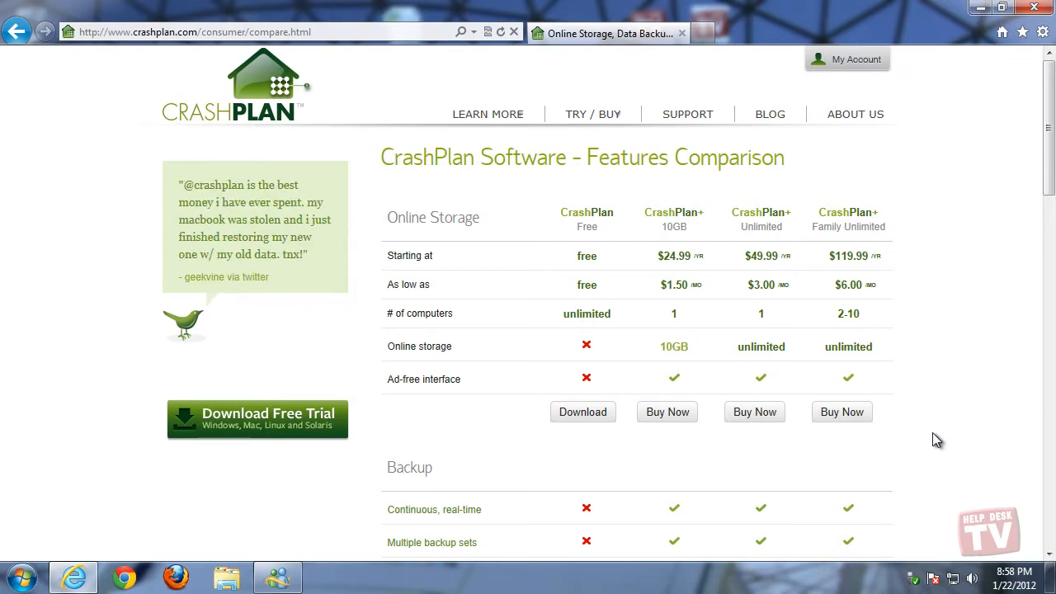
mouse_move(960, 431)
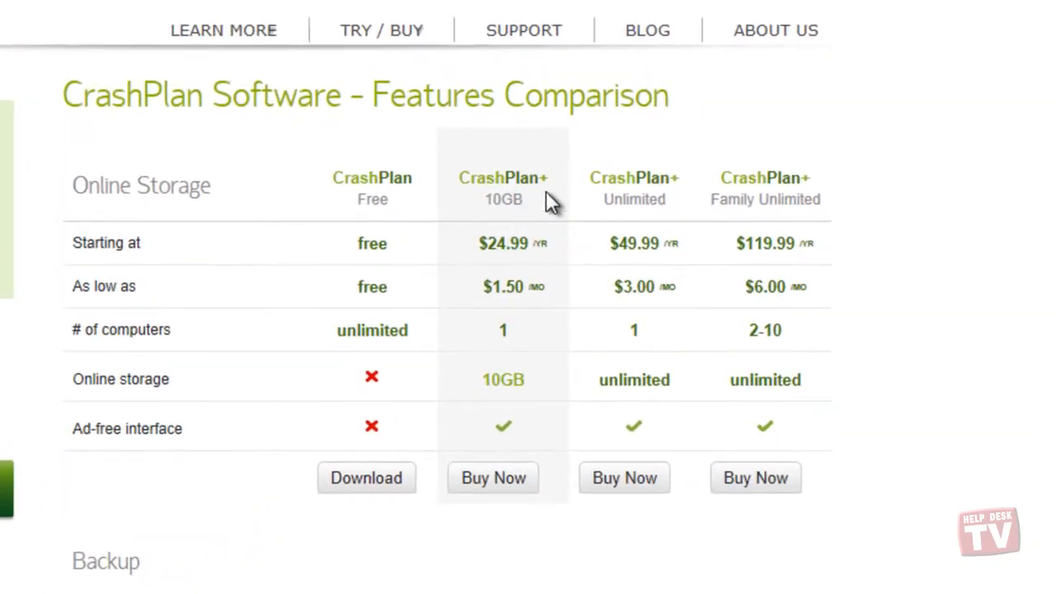
mouse_move(537, 394)
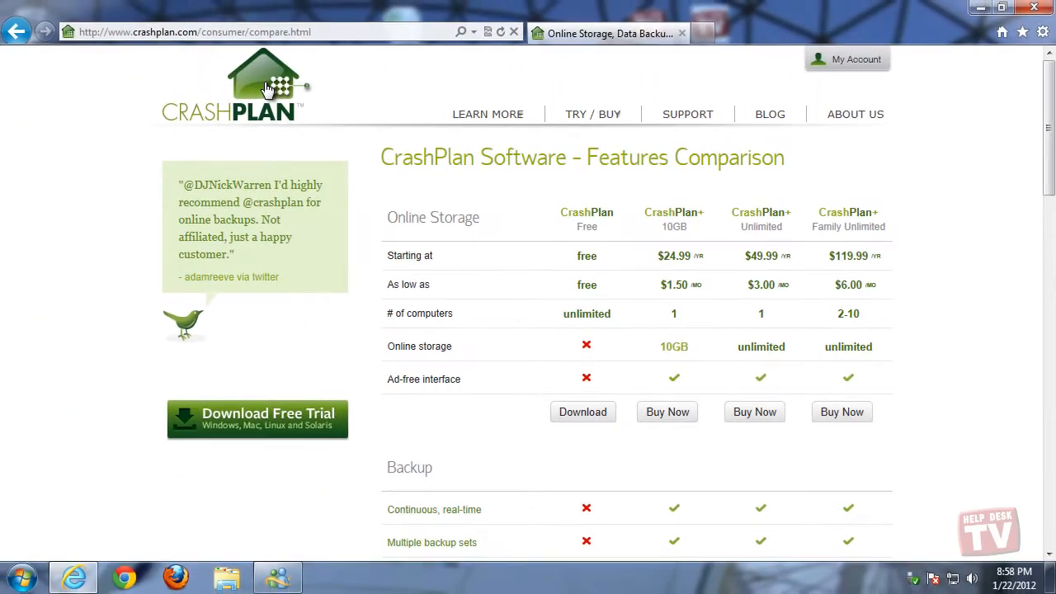
- Return to the CrashPlan home page and read through the backup product descriptions
click(262, 82)
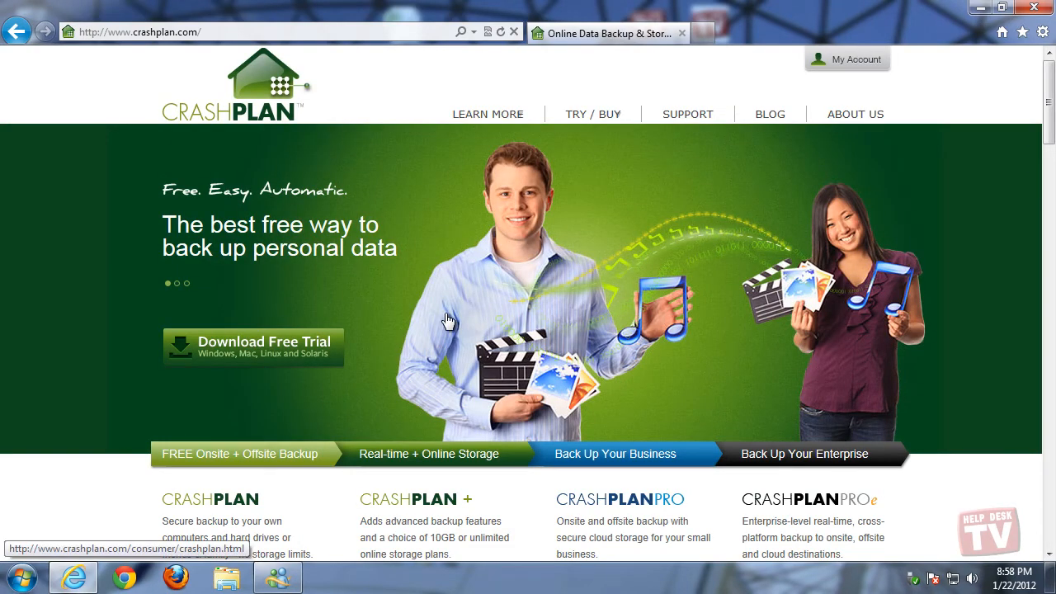
scroll(down, 3)
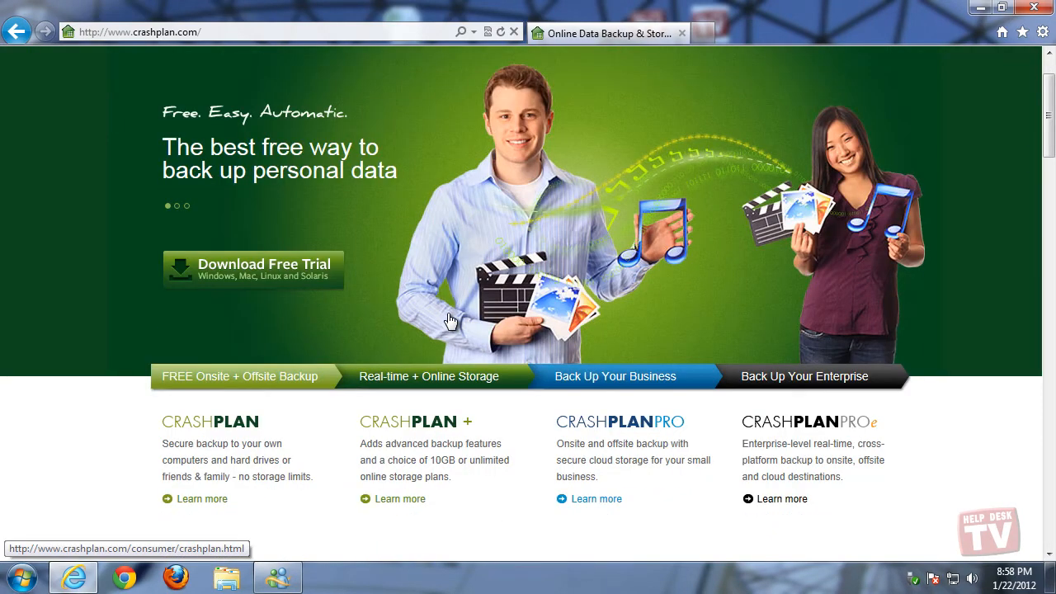
scroll(down, 3)
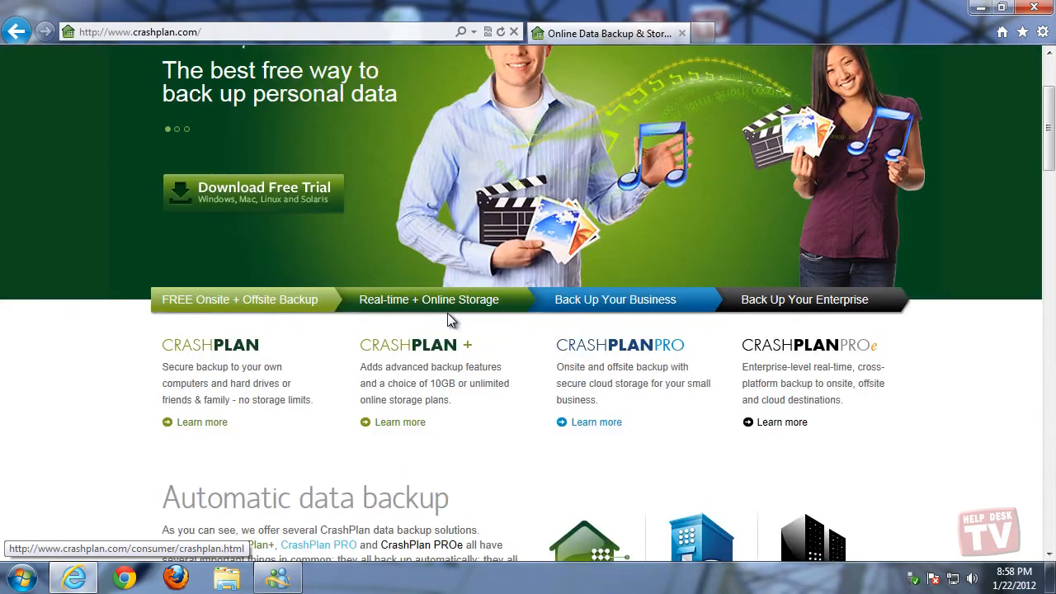
scroll(down, 3)
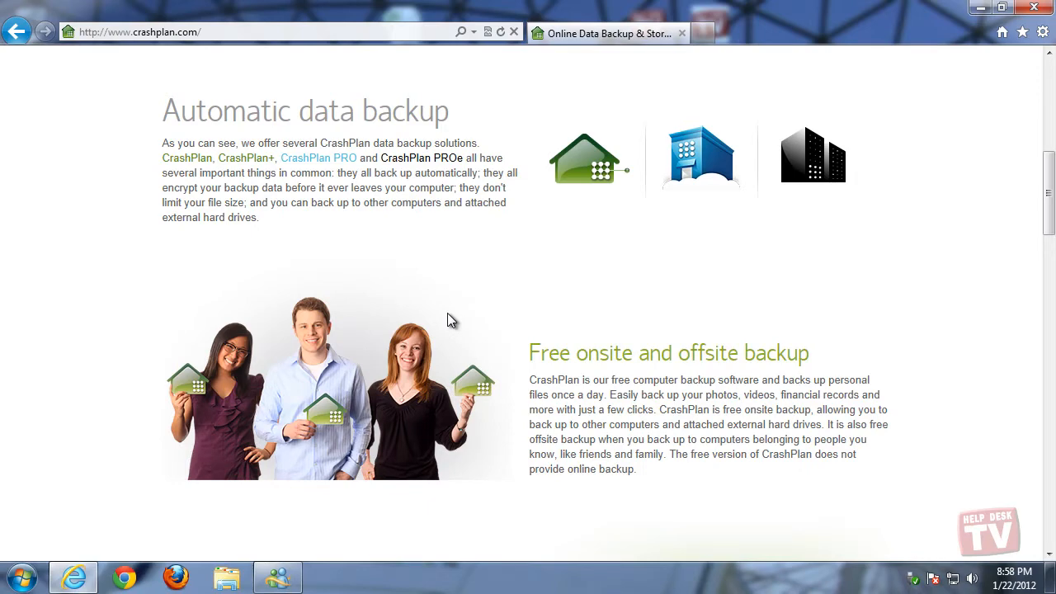
scroll(up, 3)
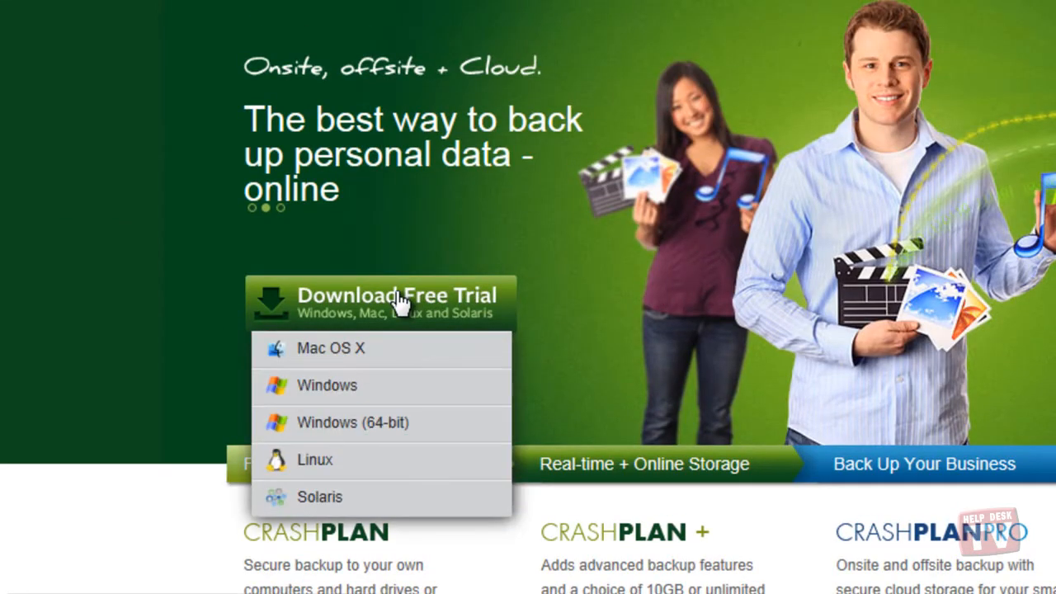
mouse_move(380, 358)
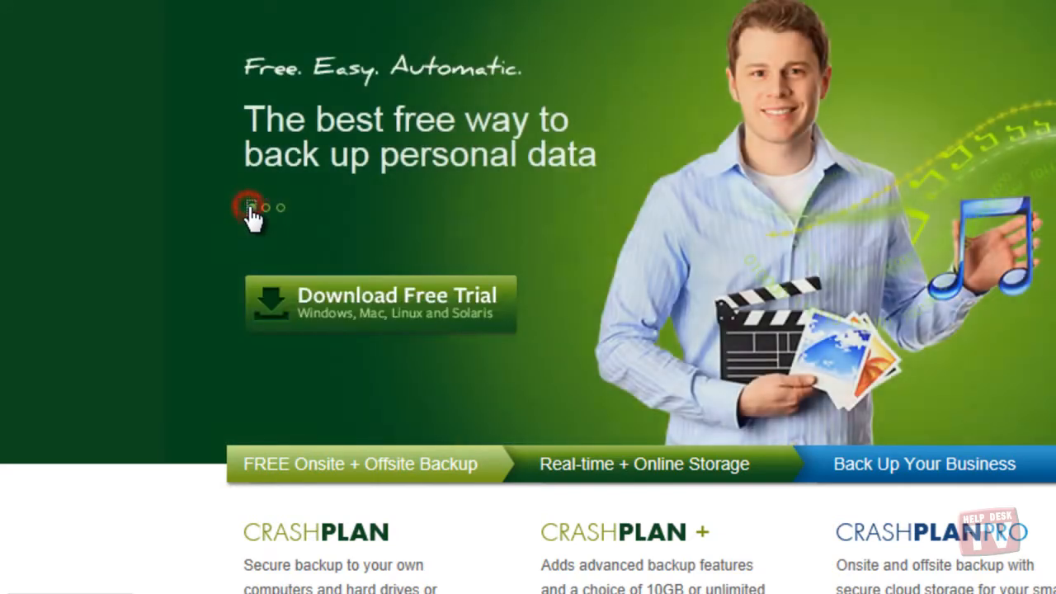
- Pick Windows from the Download Free Trial list of operating systems
click(380, 300)
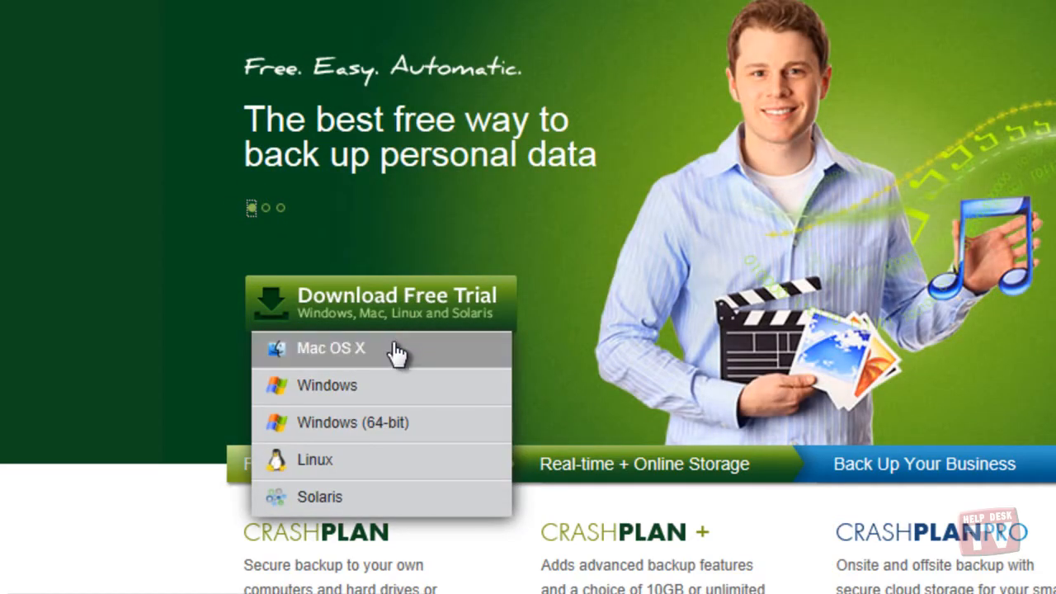
mouse_move(393, 378)
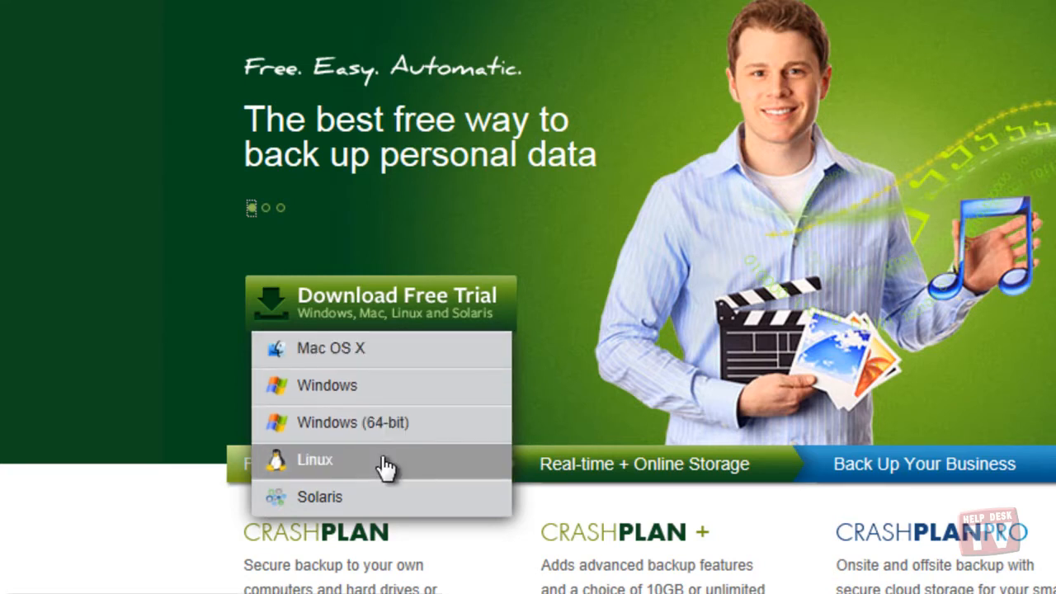
mouse_move(366, 503)
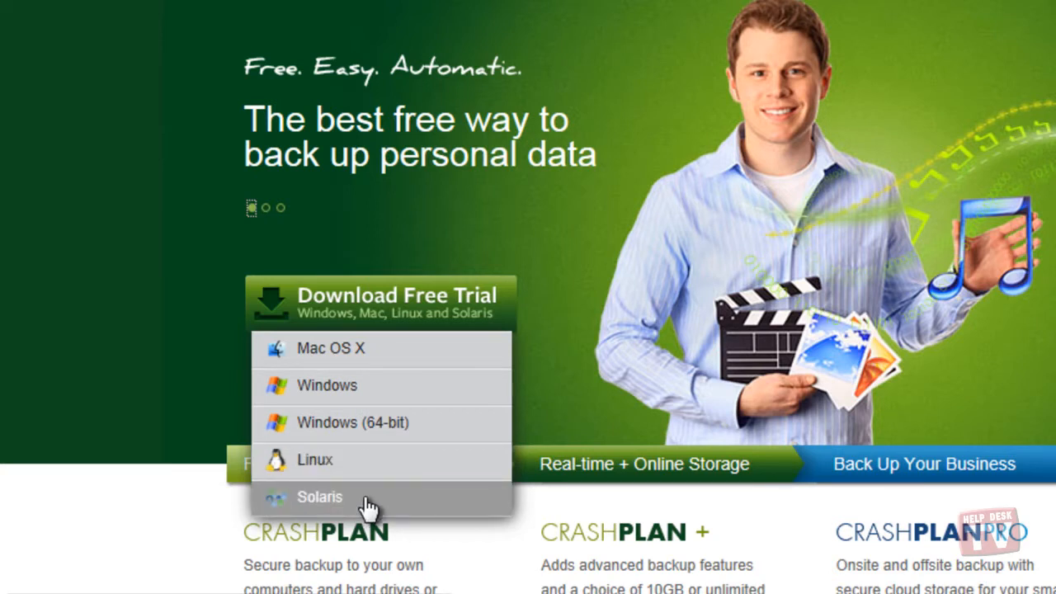
mouse_move(363, 465)
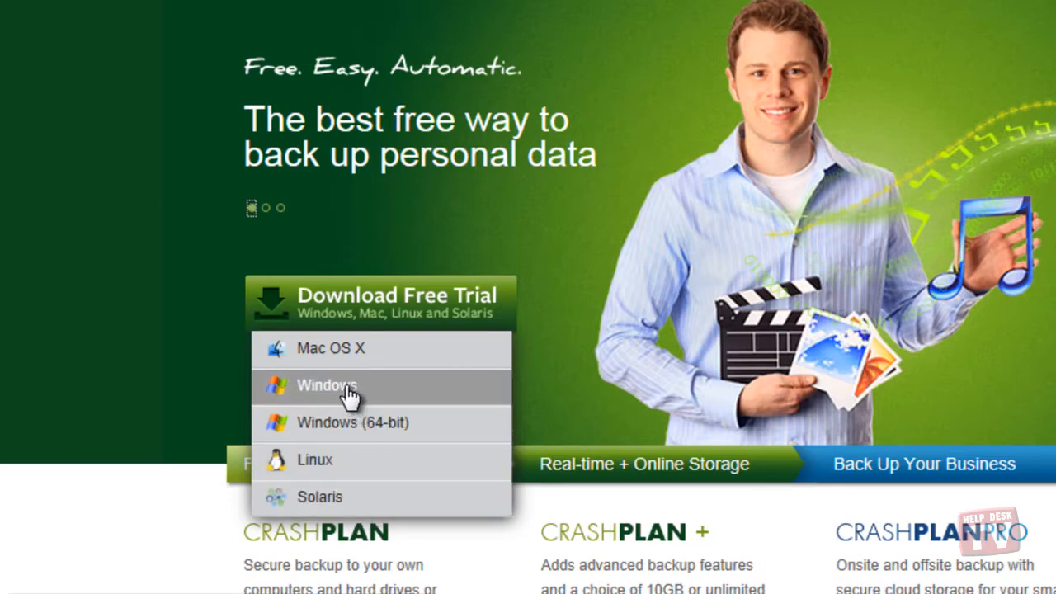
click(327, 386)
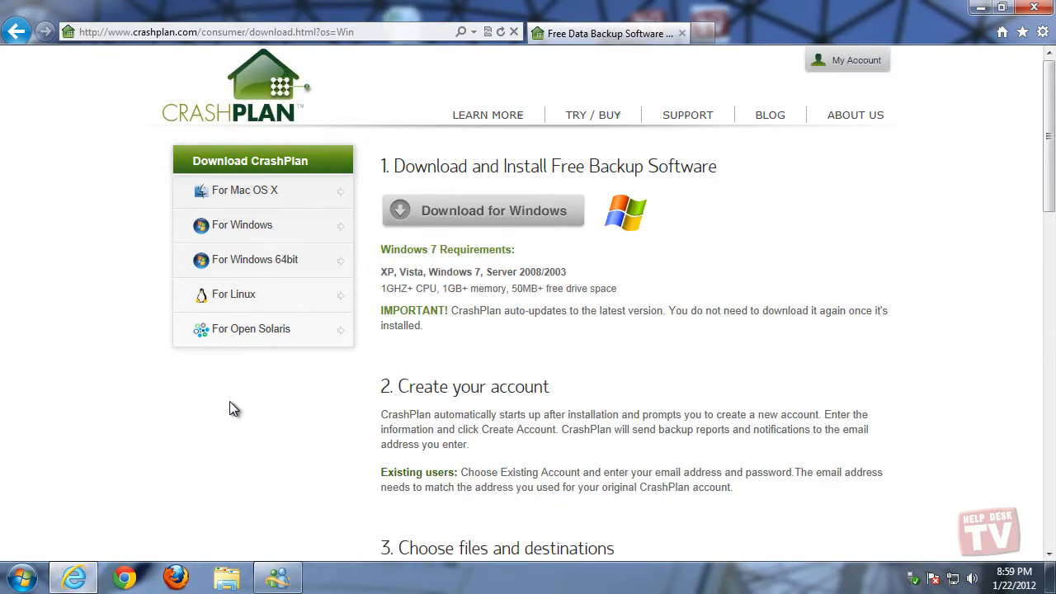
mouse_move(446, 321)
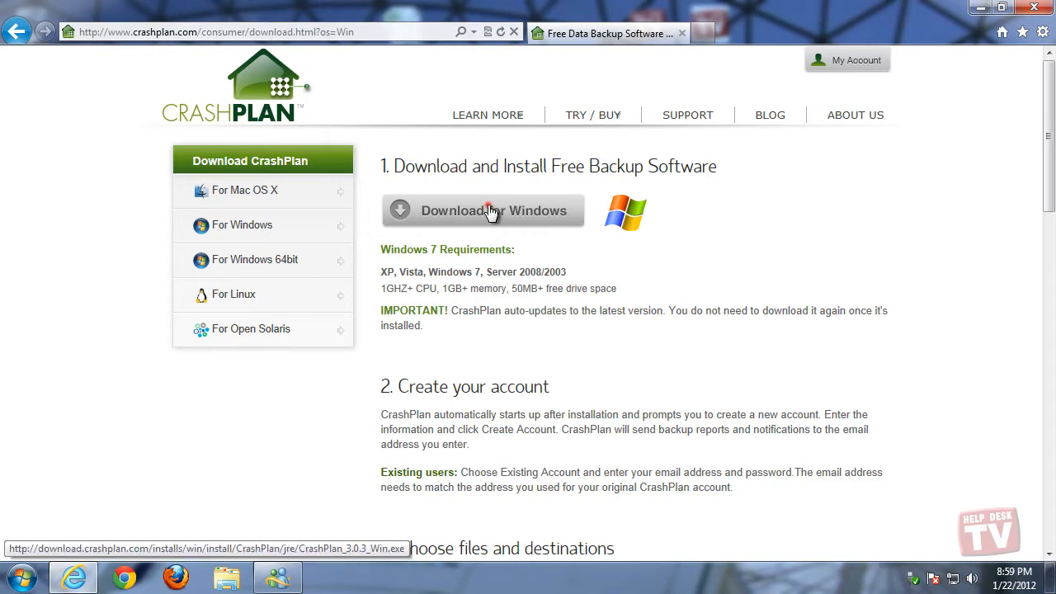
- Download the CrashPlan Windows installer to the Desktop and close Internet Explorer
click(482, 211)
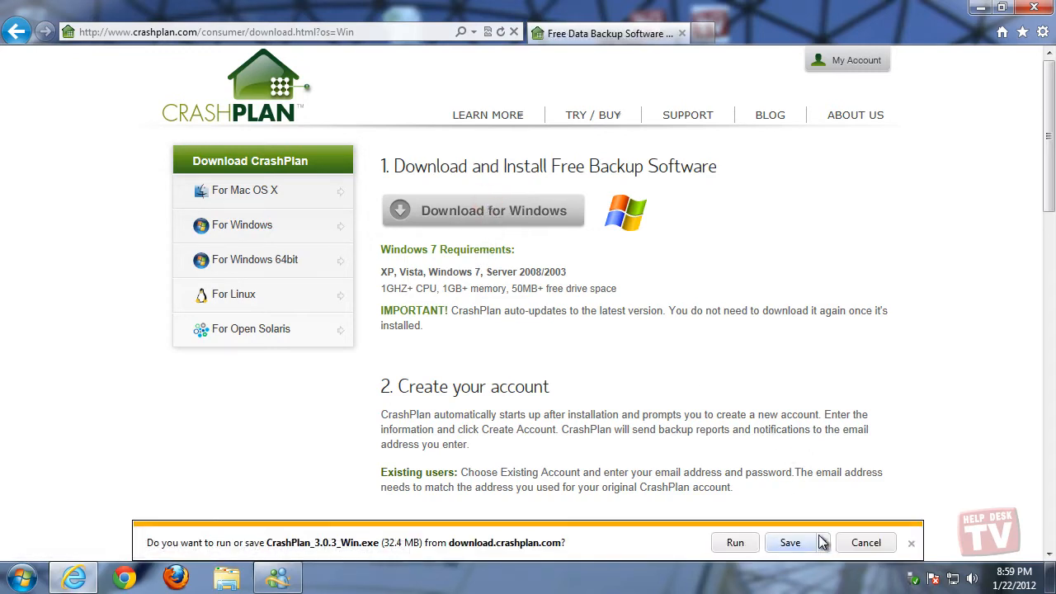
click(821, 541)
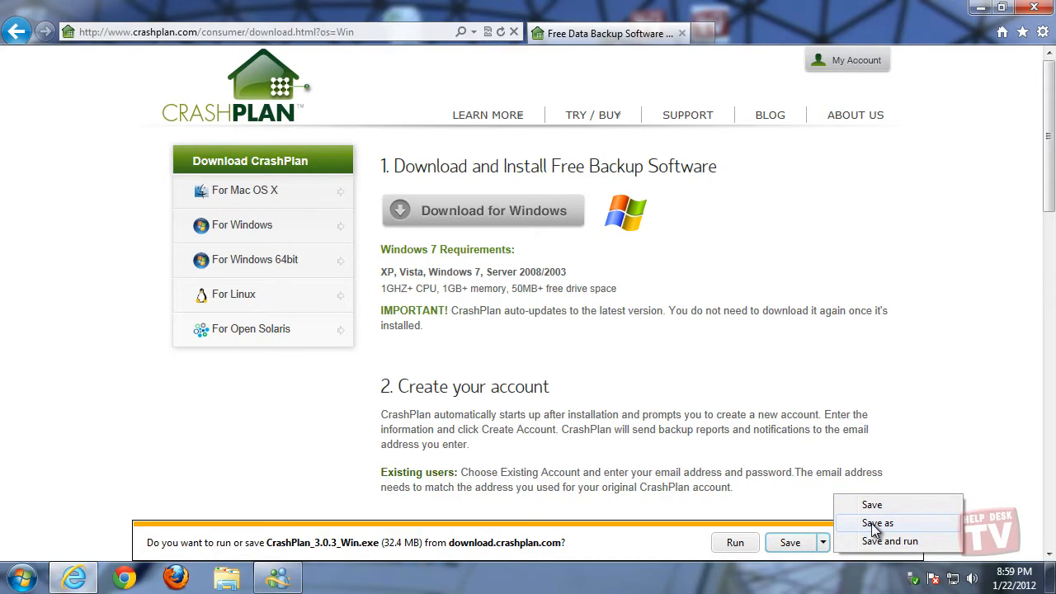
click(878, 523)
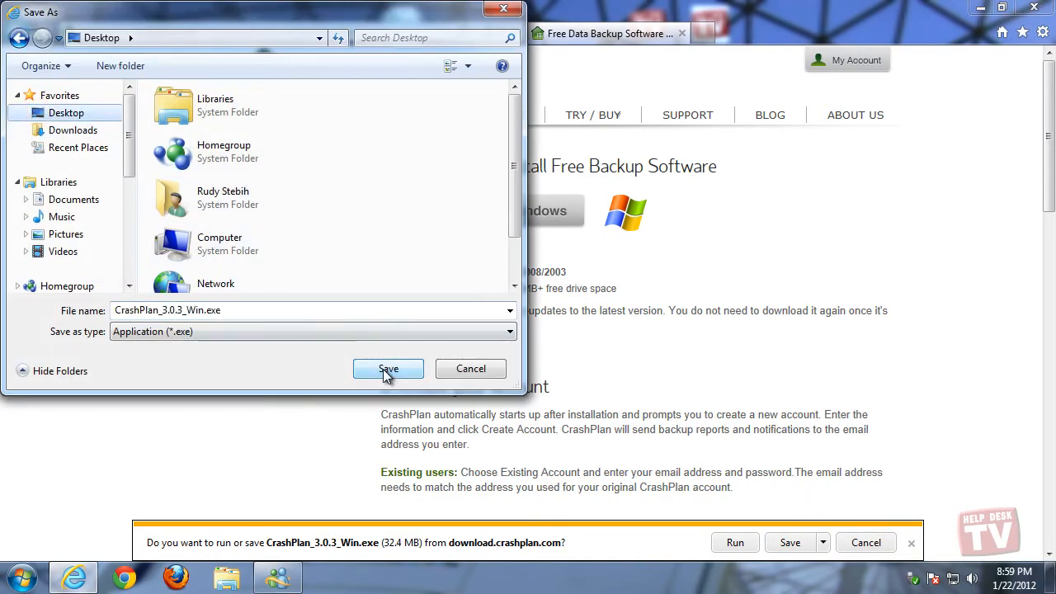
click(388, 369)
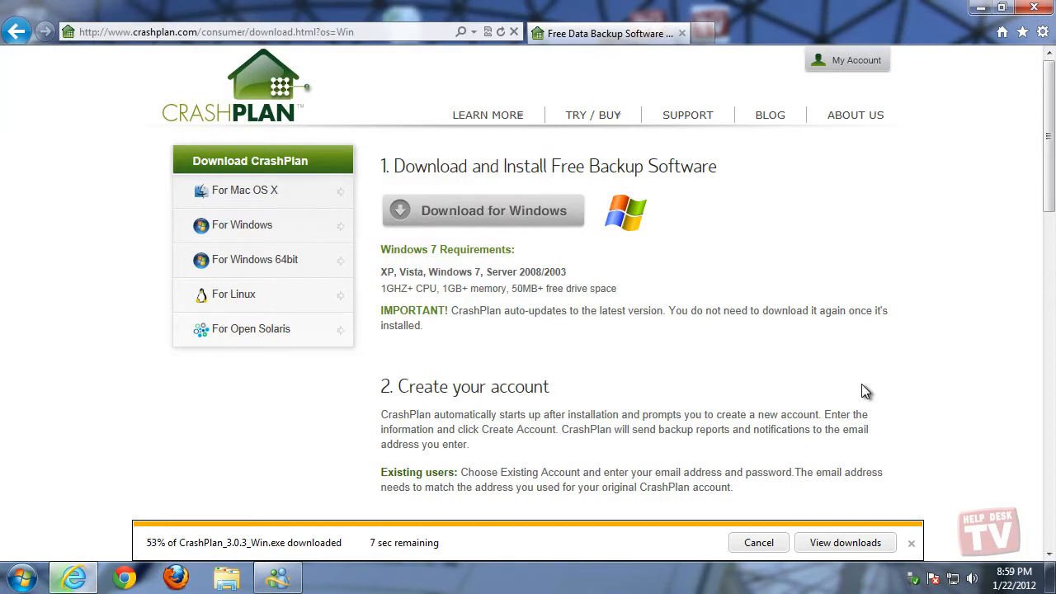
mouse_move(997, 197)
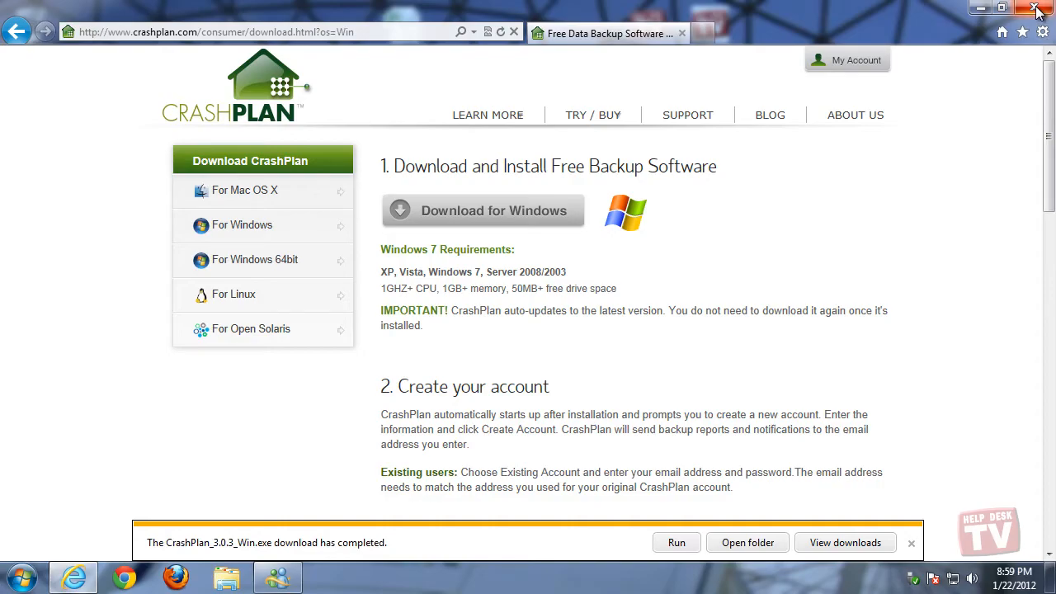
click(1038, 6)
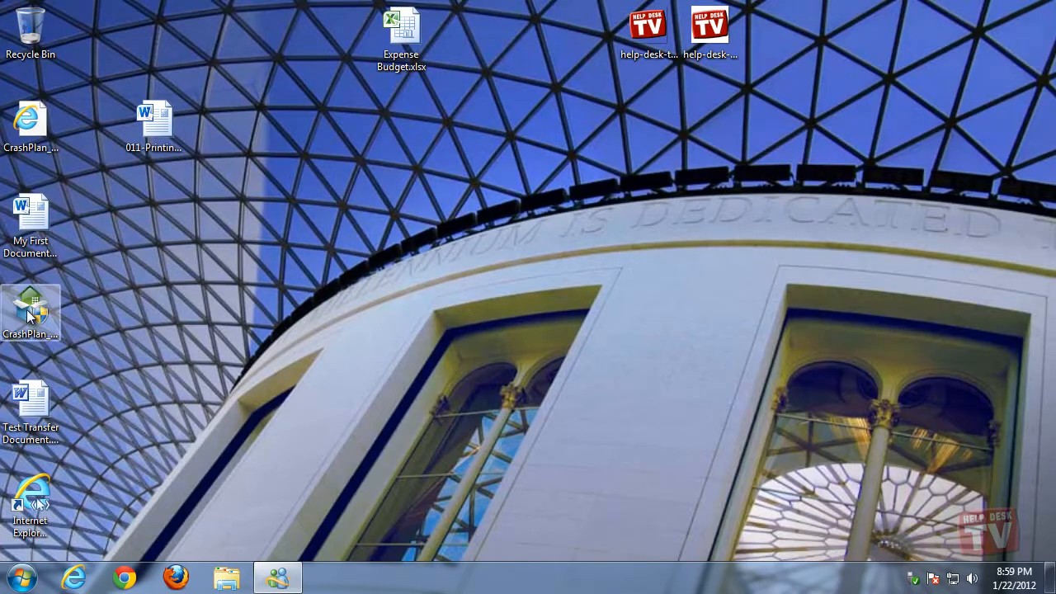
- Start the CrashPlan installer from its desktop icon and allow it to make changes
drag(29, 312, 277, 223)
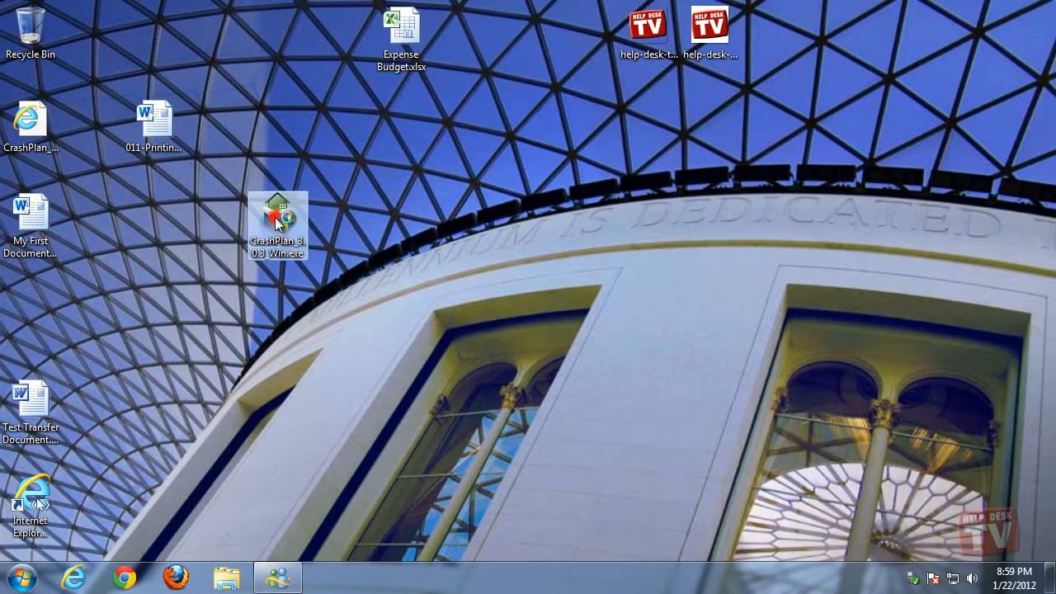
double_click(277, 216)
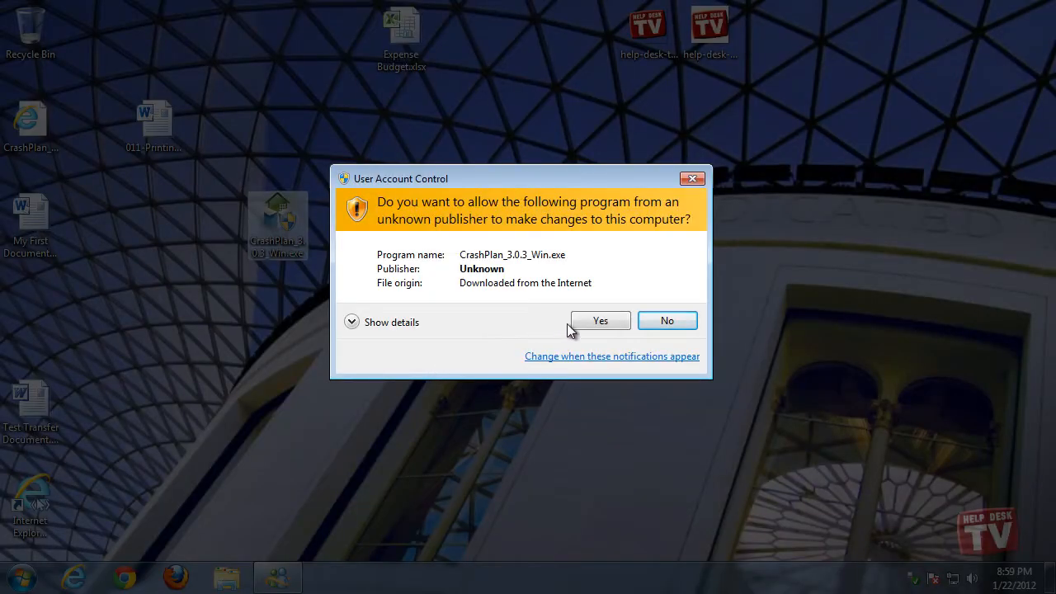
click(600, 320)
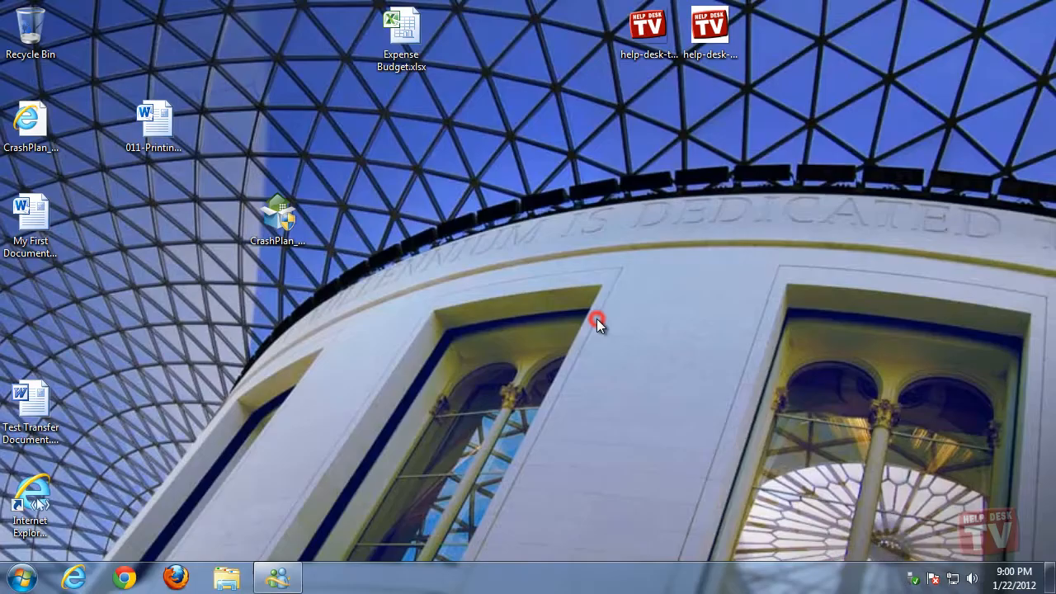
double_click(277, 213)
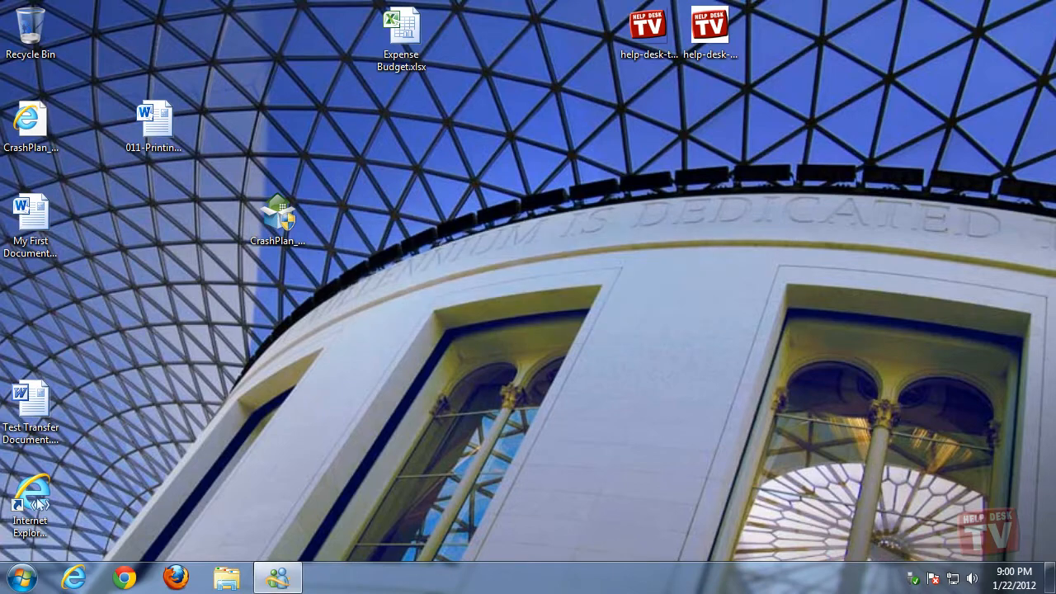
double_click(278, 213)
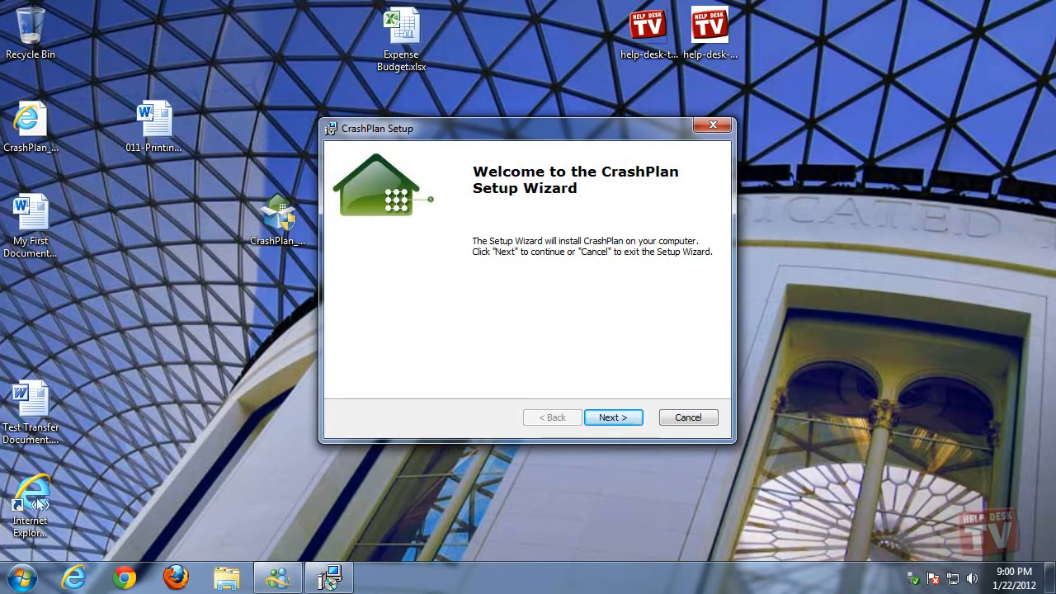
mouse_move(613, 406)
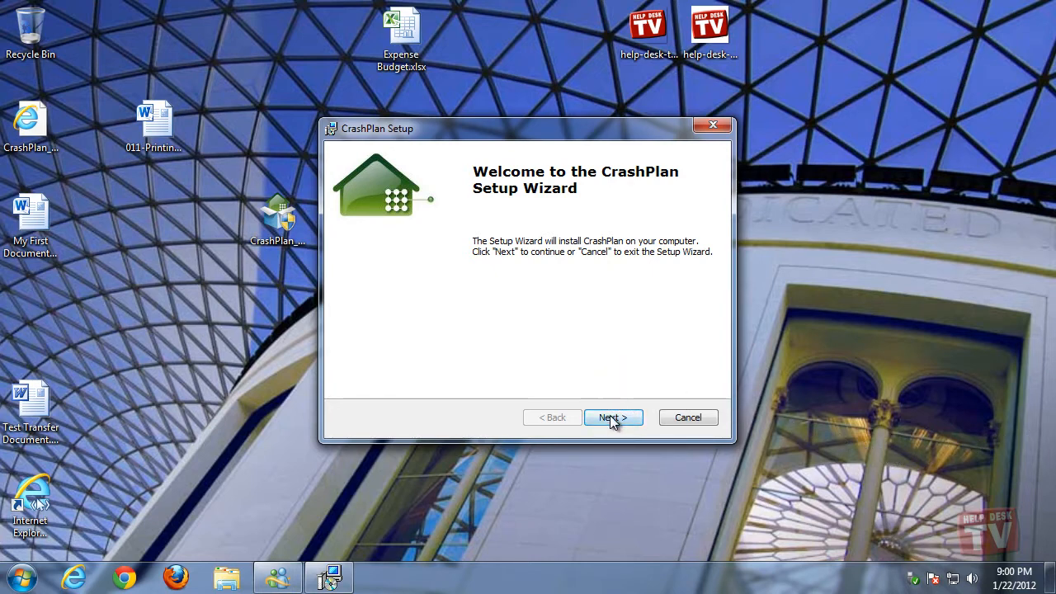
- Accept the license, keep C:\Program Files\CrashPlan as the folder, and run the installation
click(613, 416)
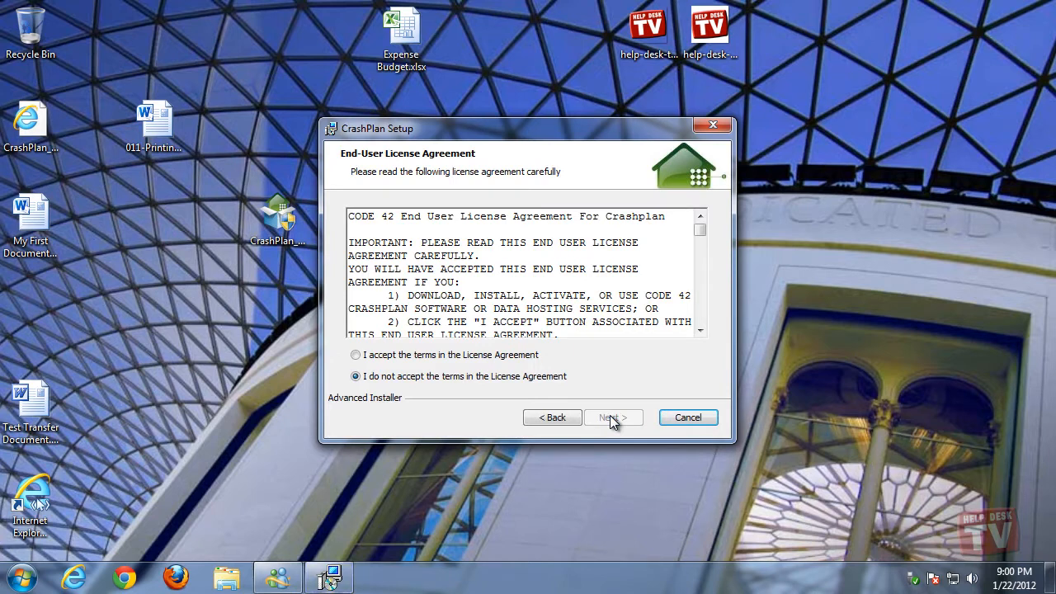
click(356, 355)
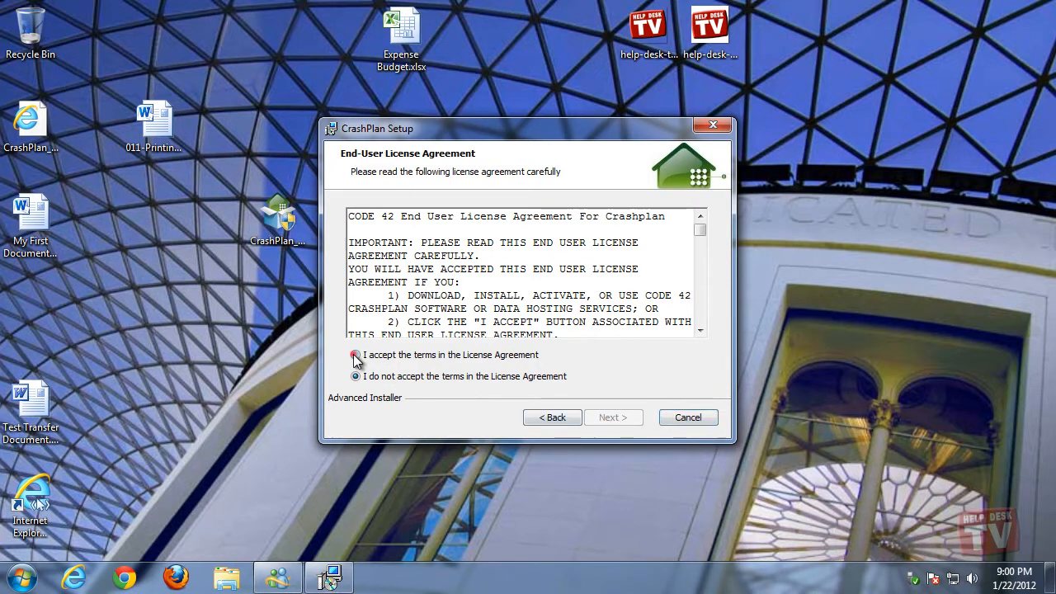
click(612, 416)
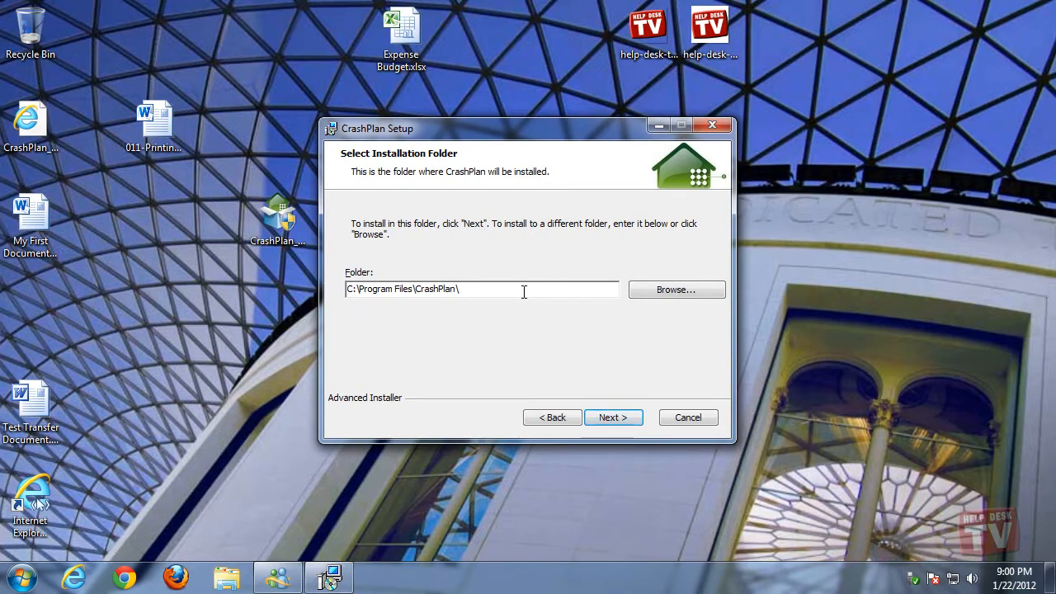
mouse_move(422, 310)
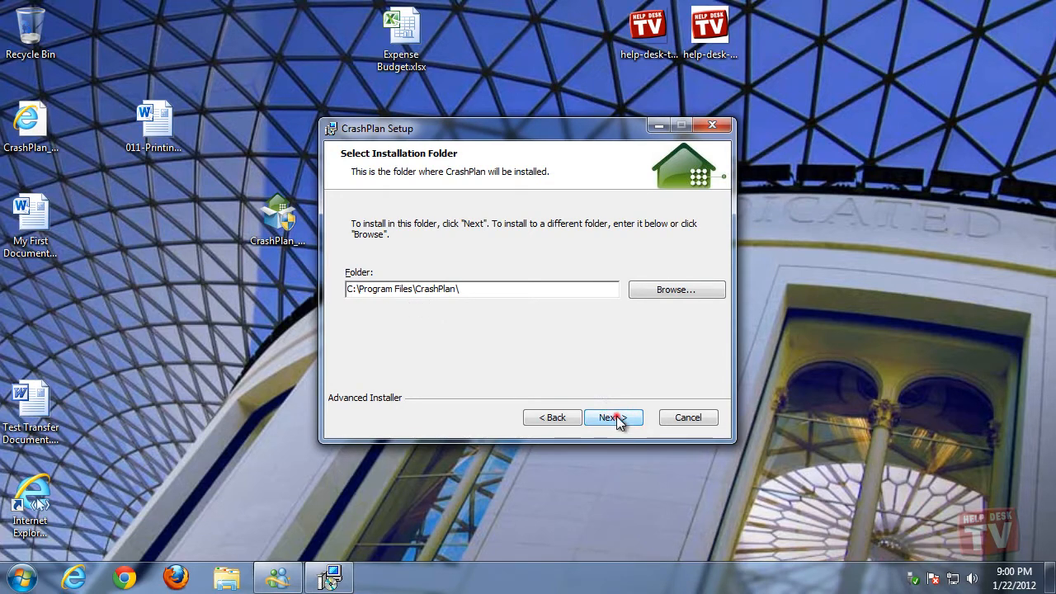
click(612, 416)
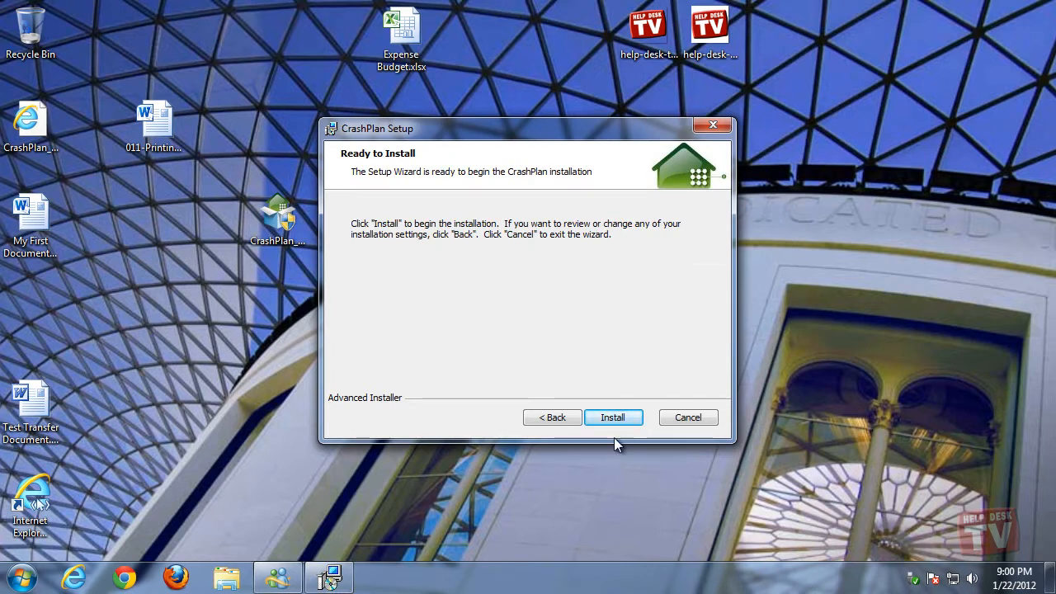
click(614, 415)
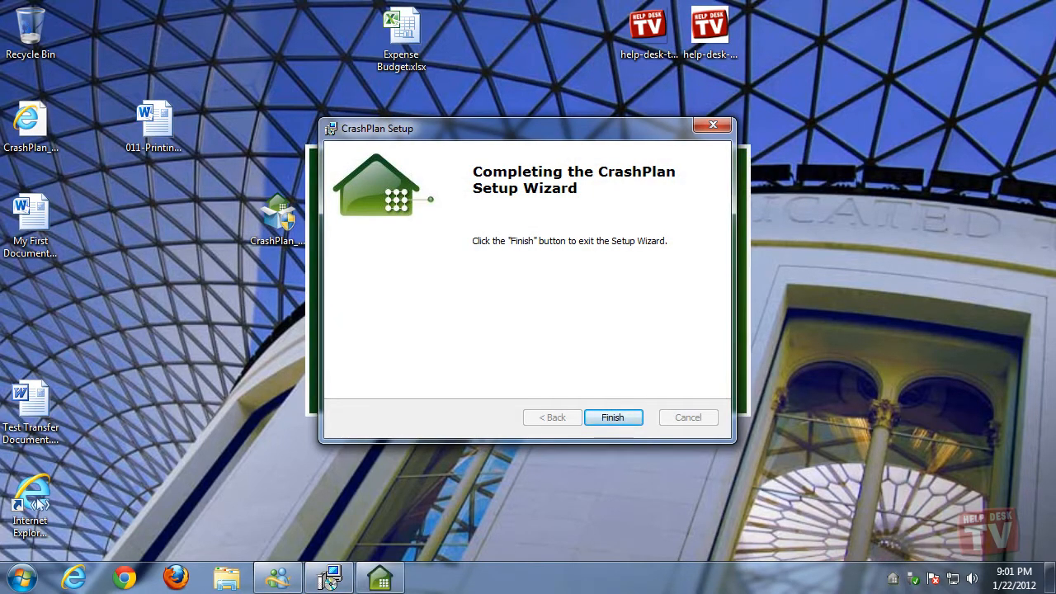
mouse_move(983, 520)
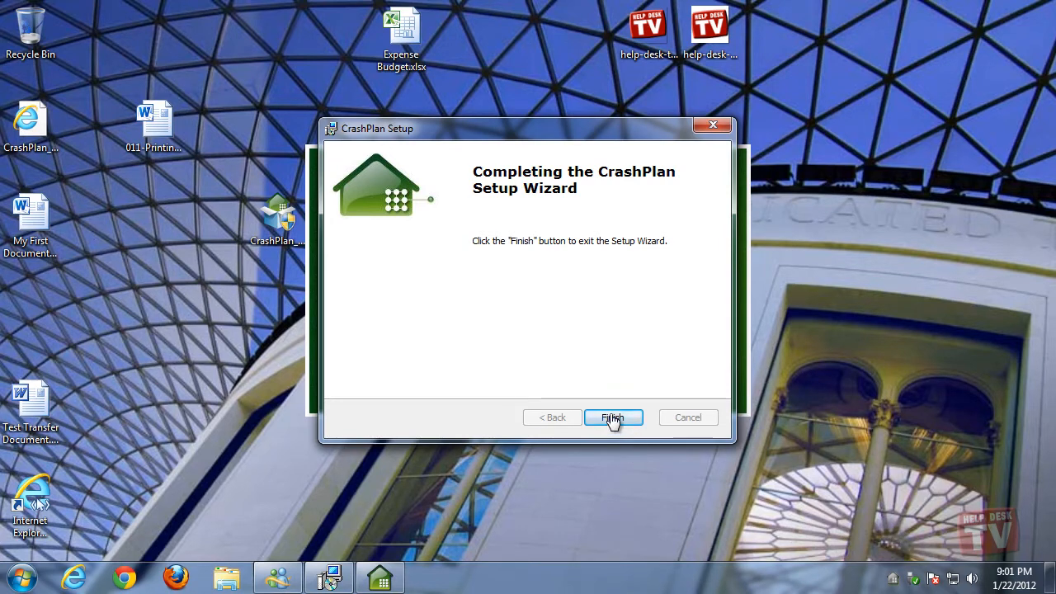
click(613, 415)
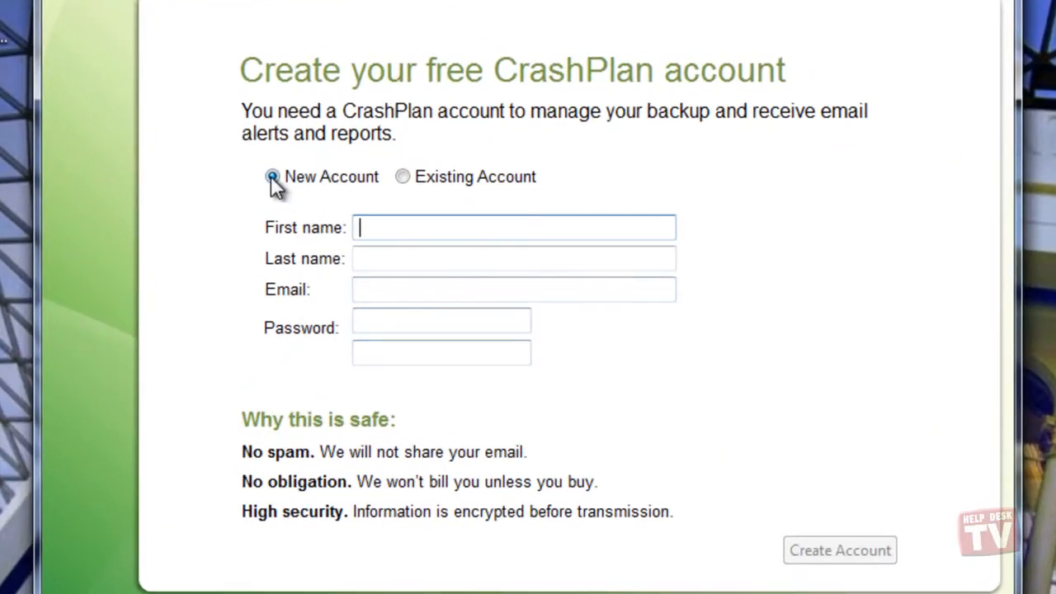
click(405, 228)
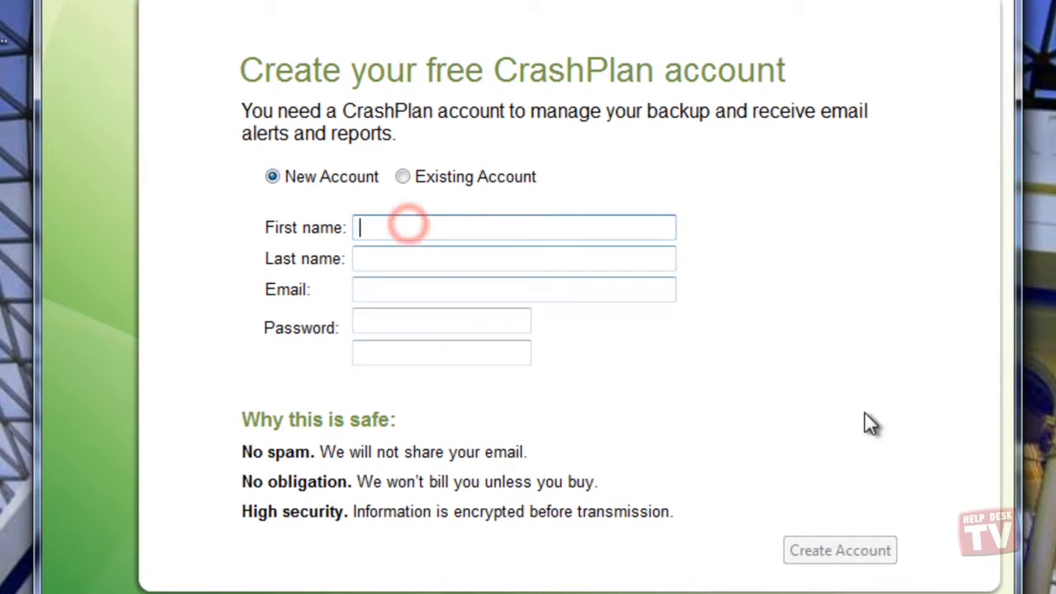
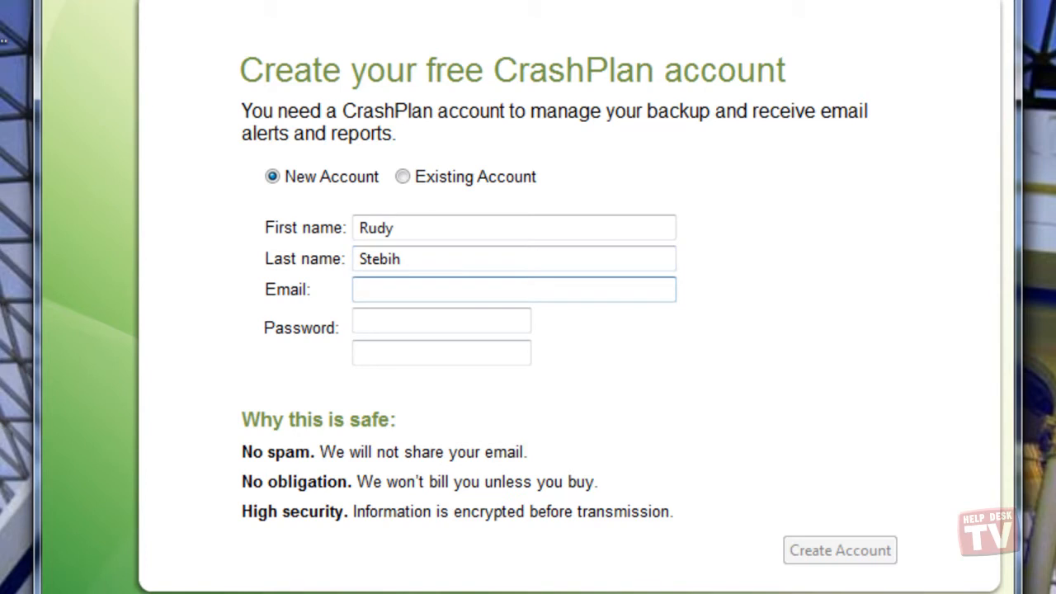
click(513, 289)
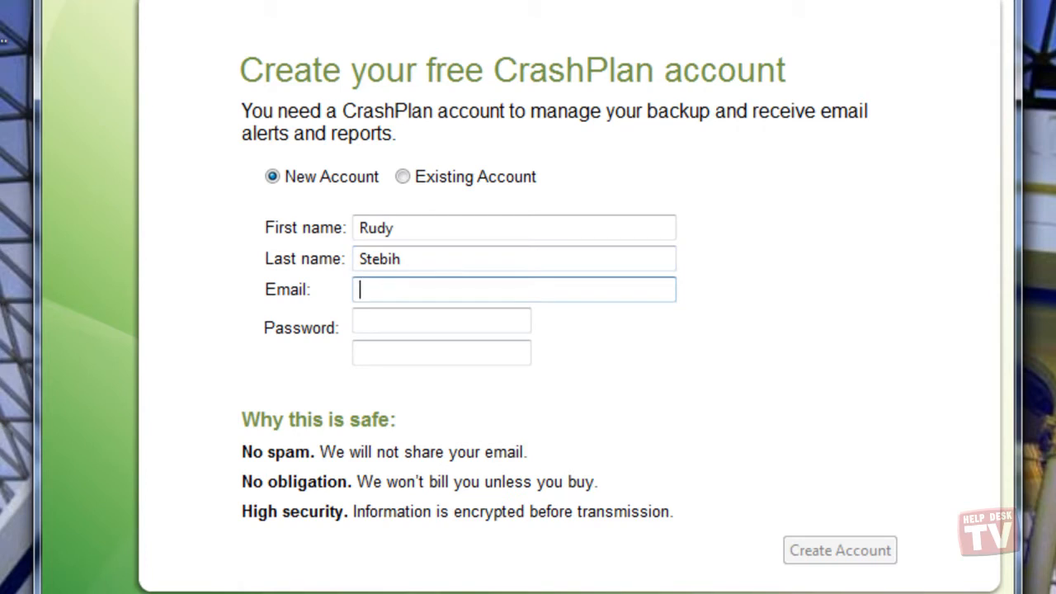
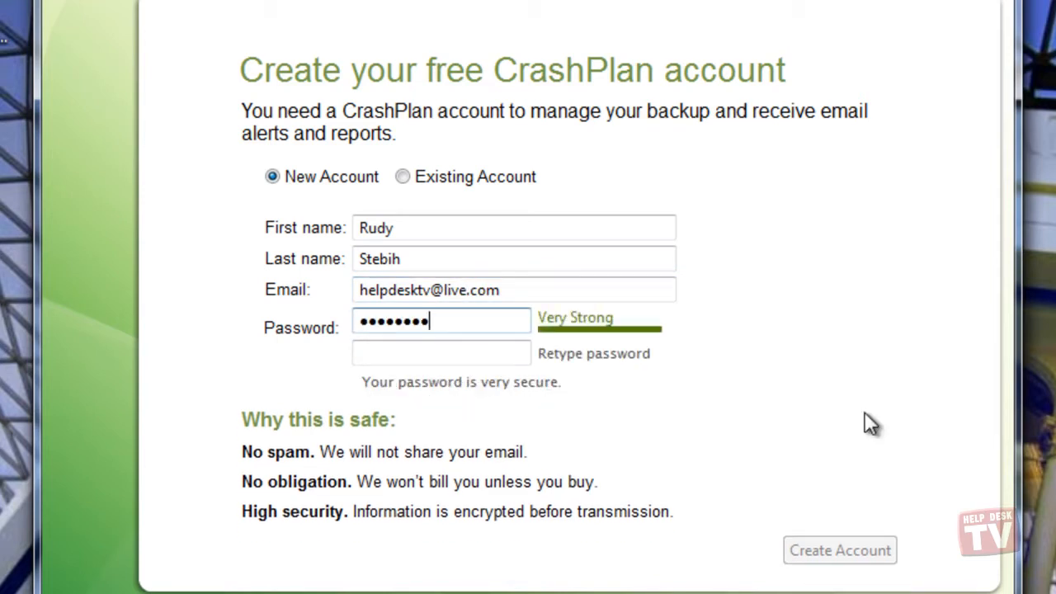
text(••••)
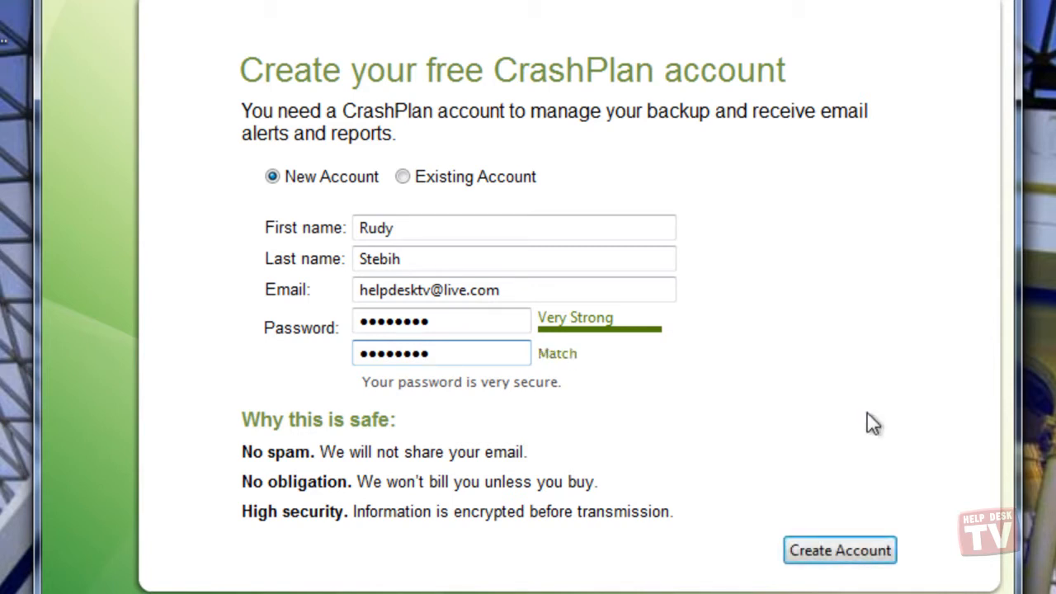
mouse_move(825, 297)
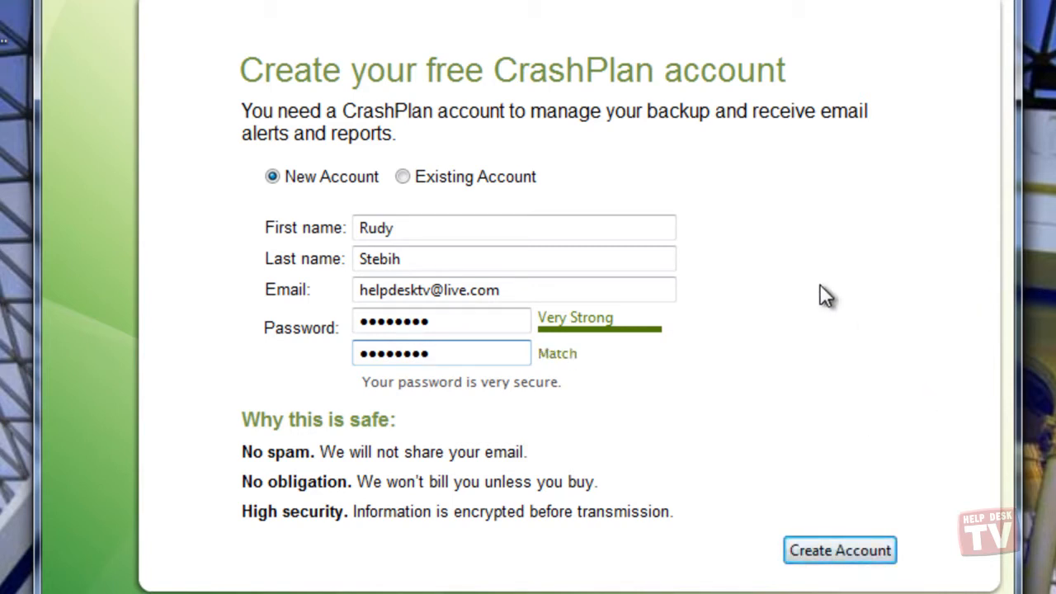
- Submit the form with Create Account to register the new CrashPlan account
click(838, 550)
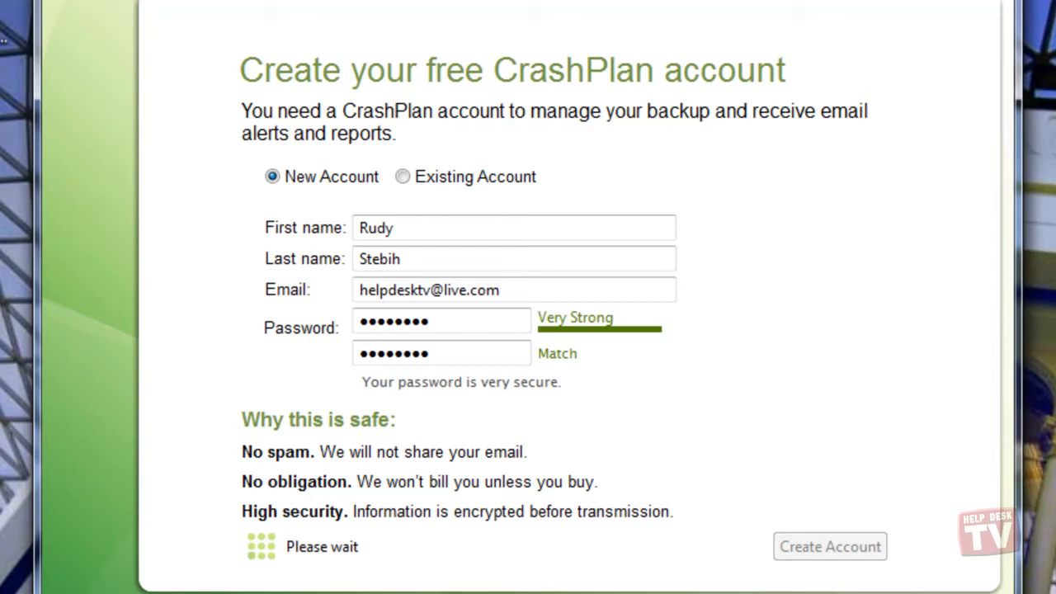
click(828, 546)
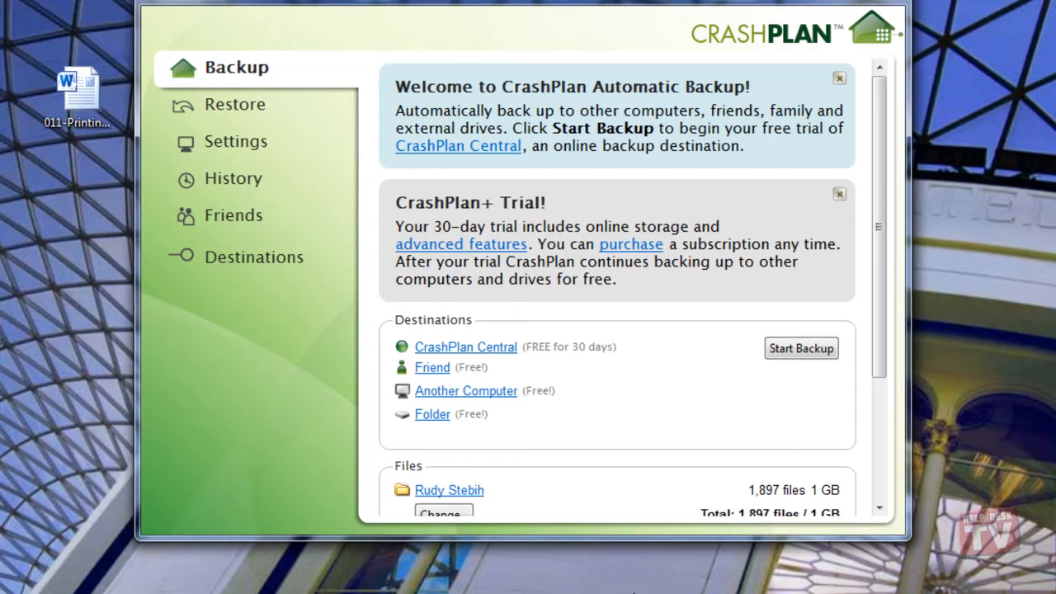
mouse_move(624, 541)
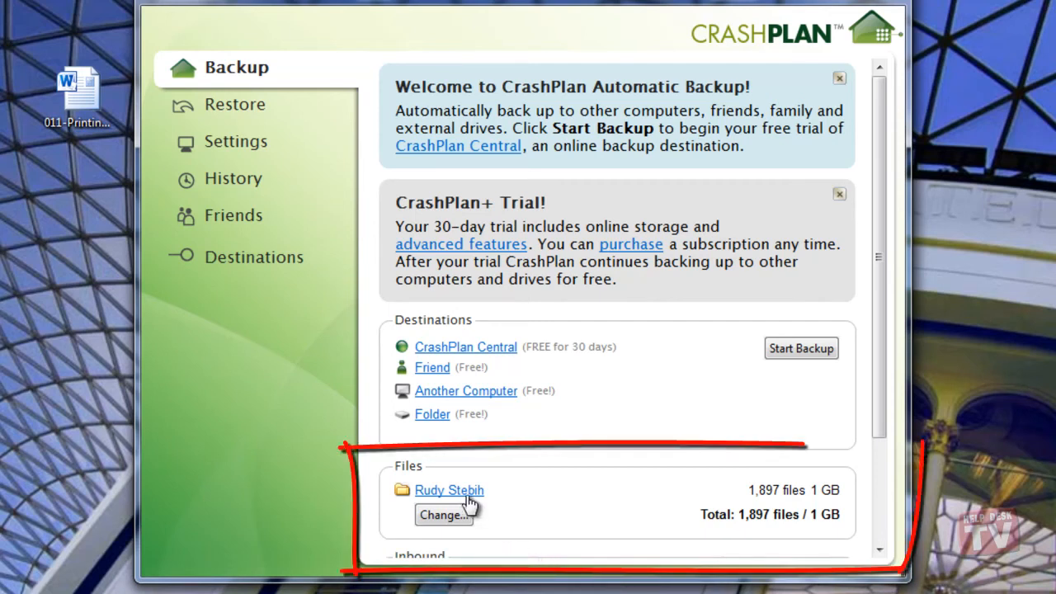
mouse_move(617, 508)
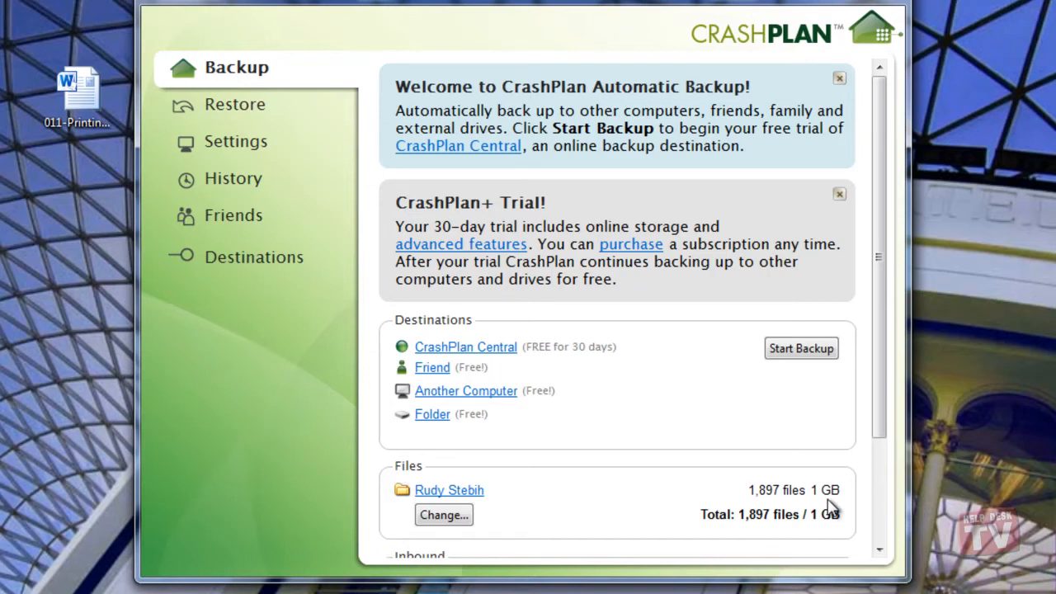
mouse_move(974, 498)
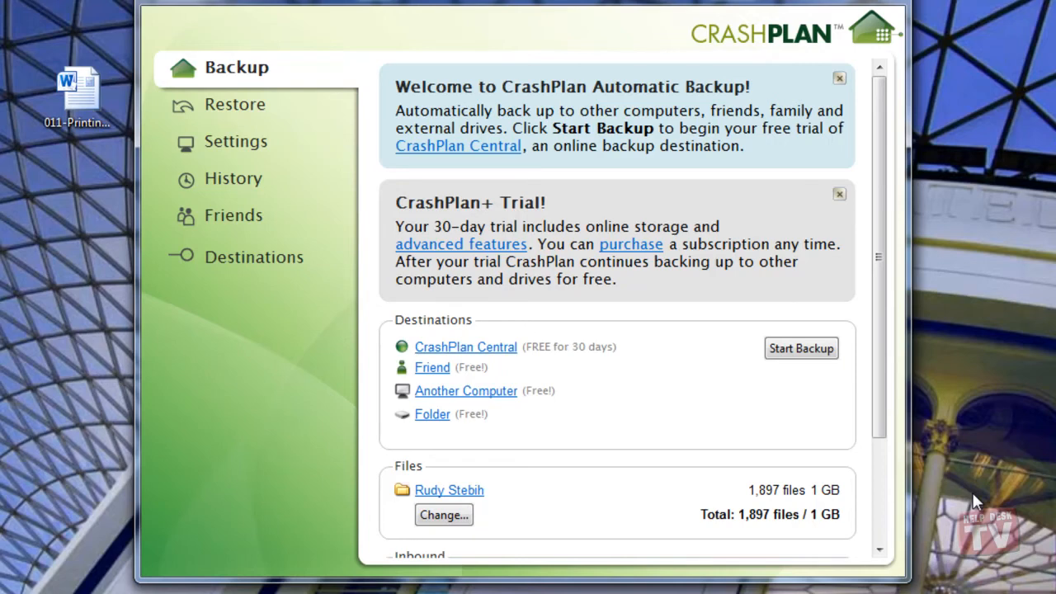
- Scroll the Backup screen to see the Destinations and the 1,897 files (1 GB) selected
scroll(down, 3)
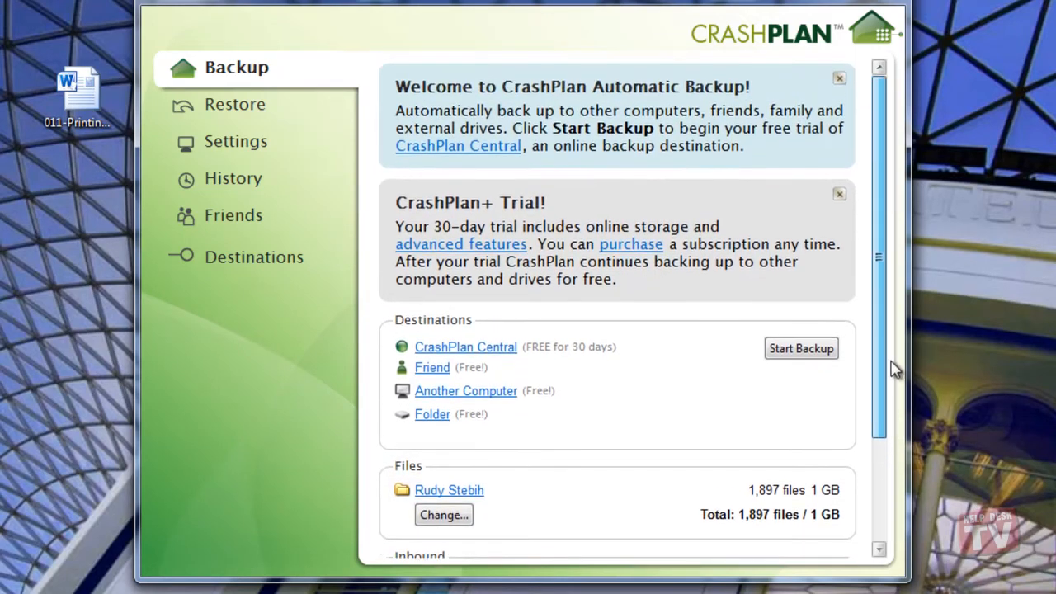
- Include the zz folder on drive C: in the backup file selection and save it
click(442, 515)
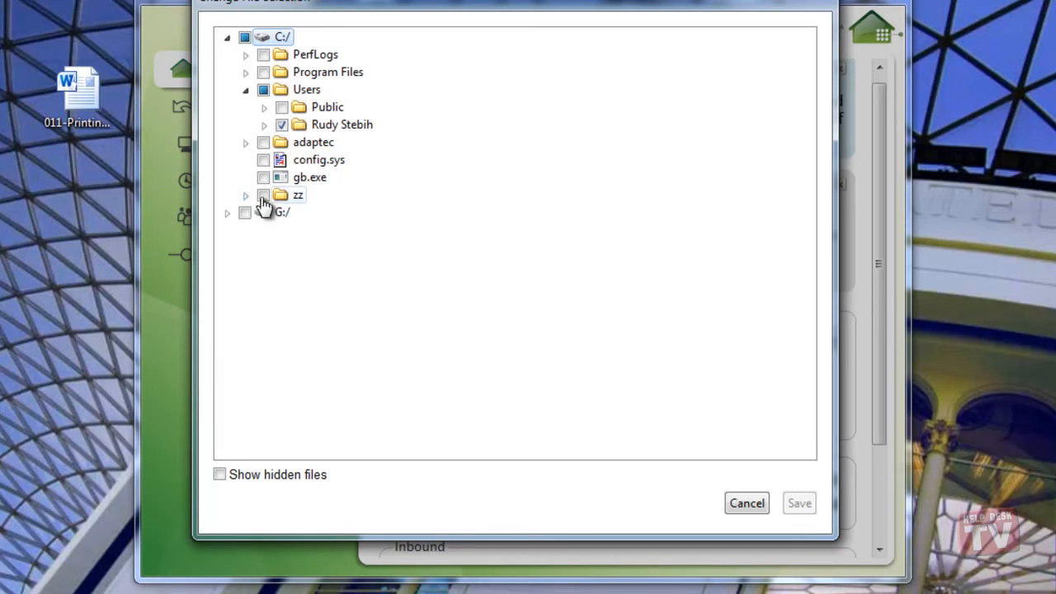
click(264, 195)
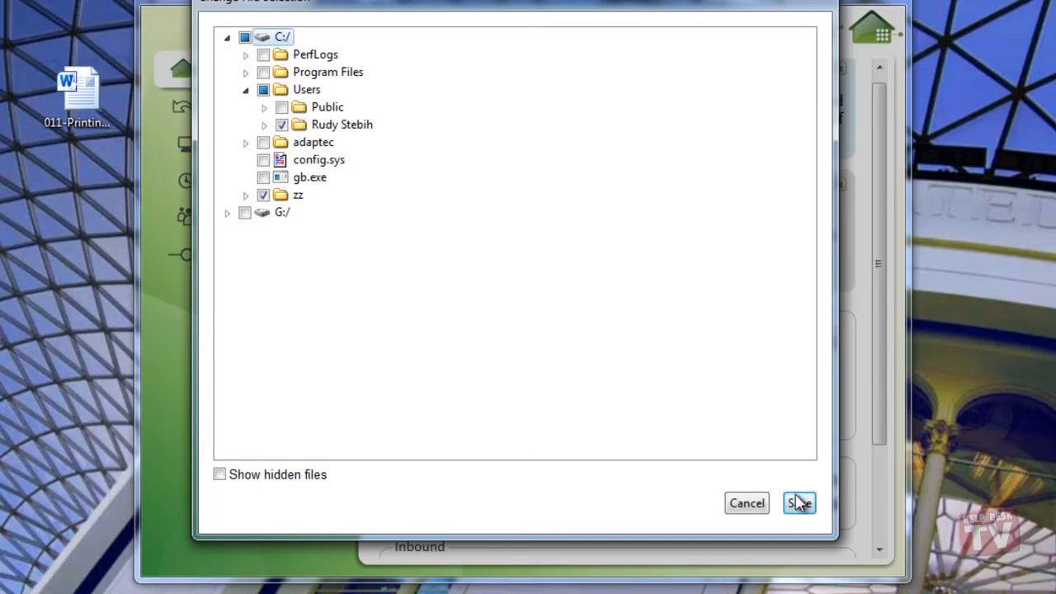
click(799, 501)
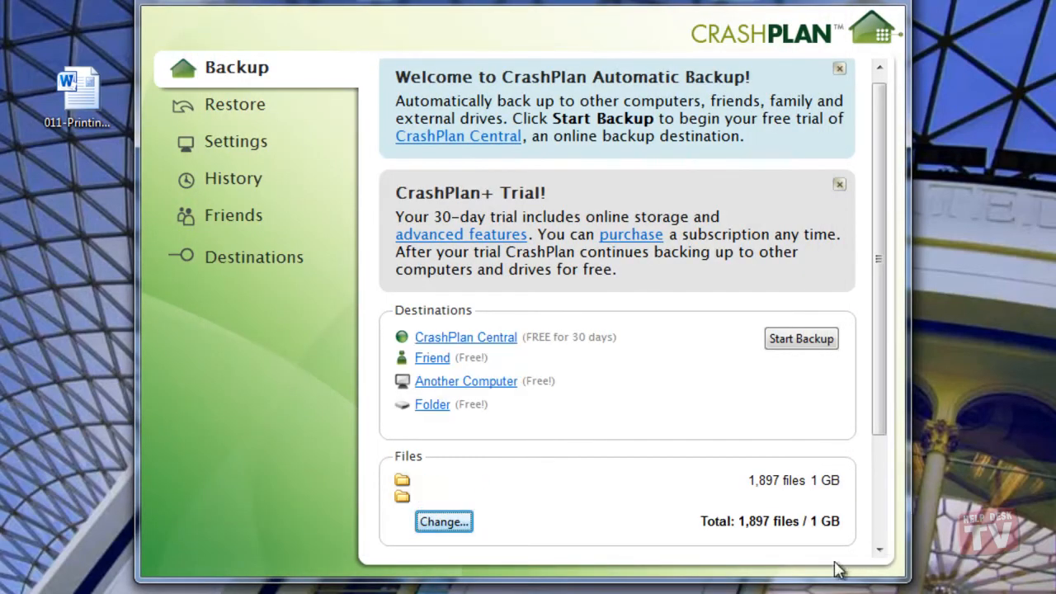